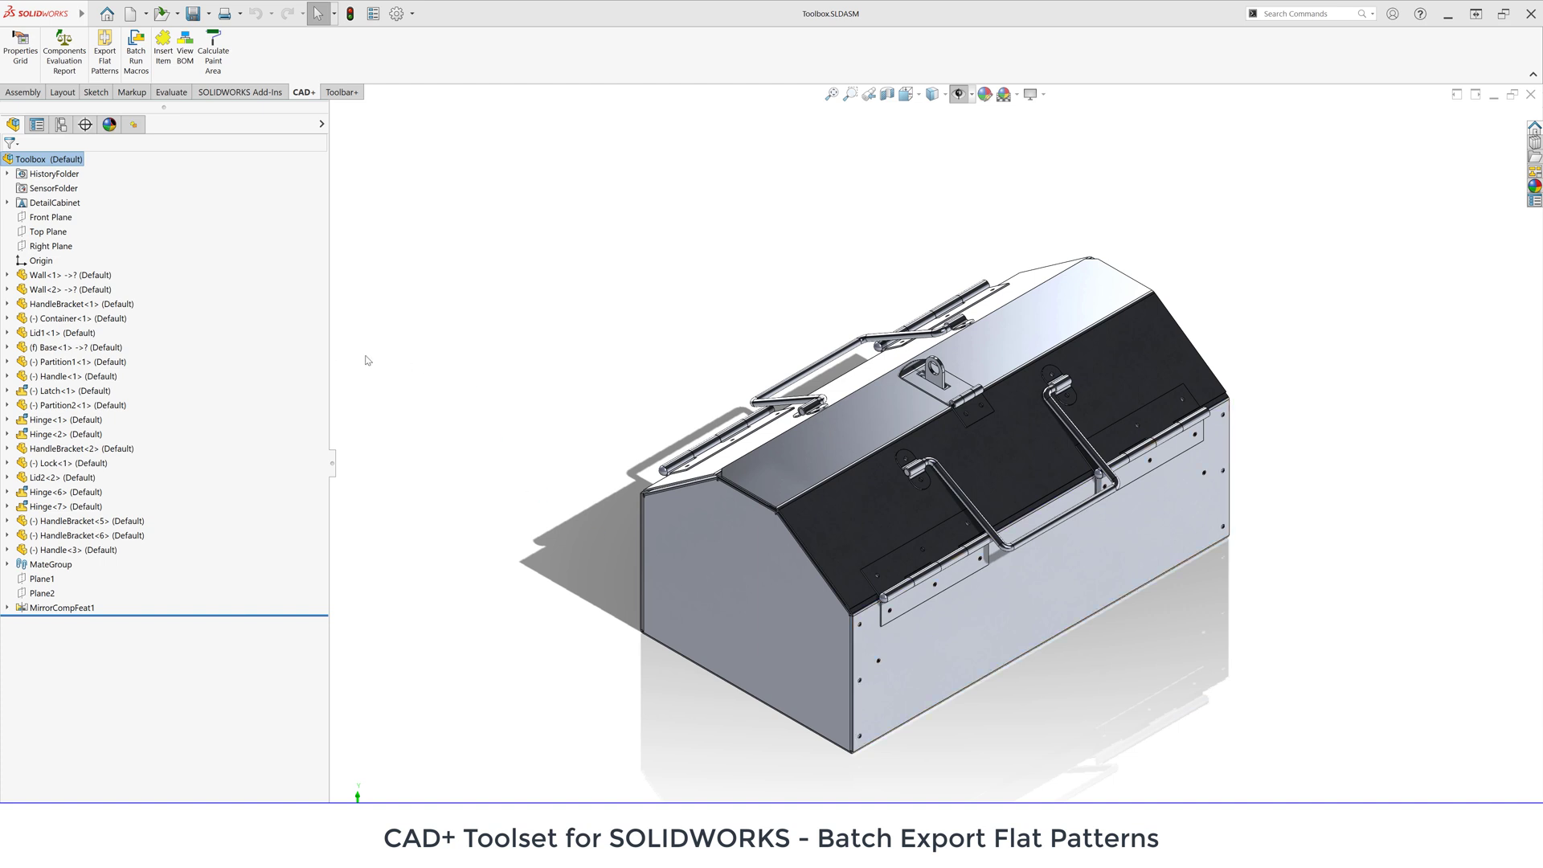
- Launch the CAD+ Properties Grid tool for the toolbox assembly
left_click(8, 275)
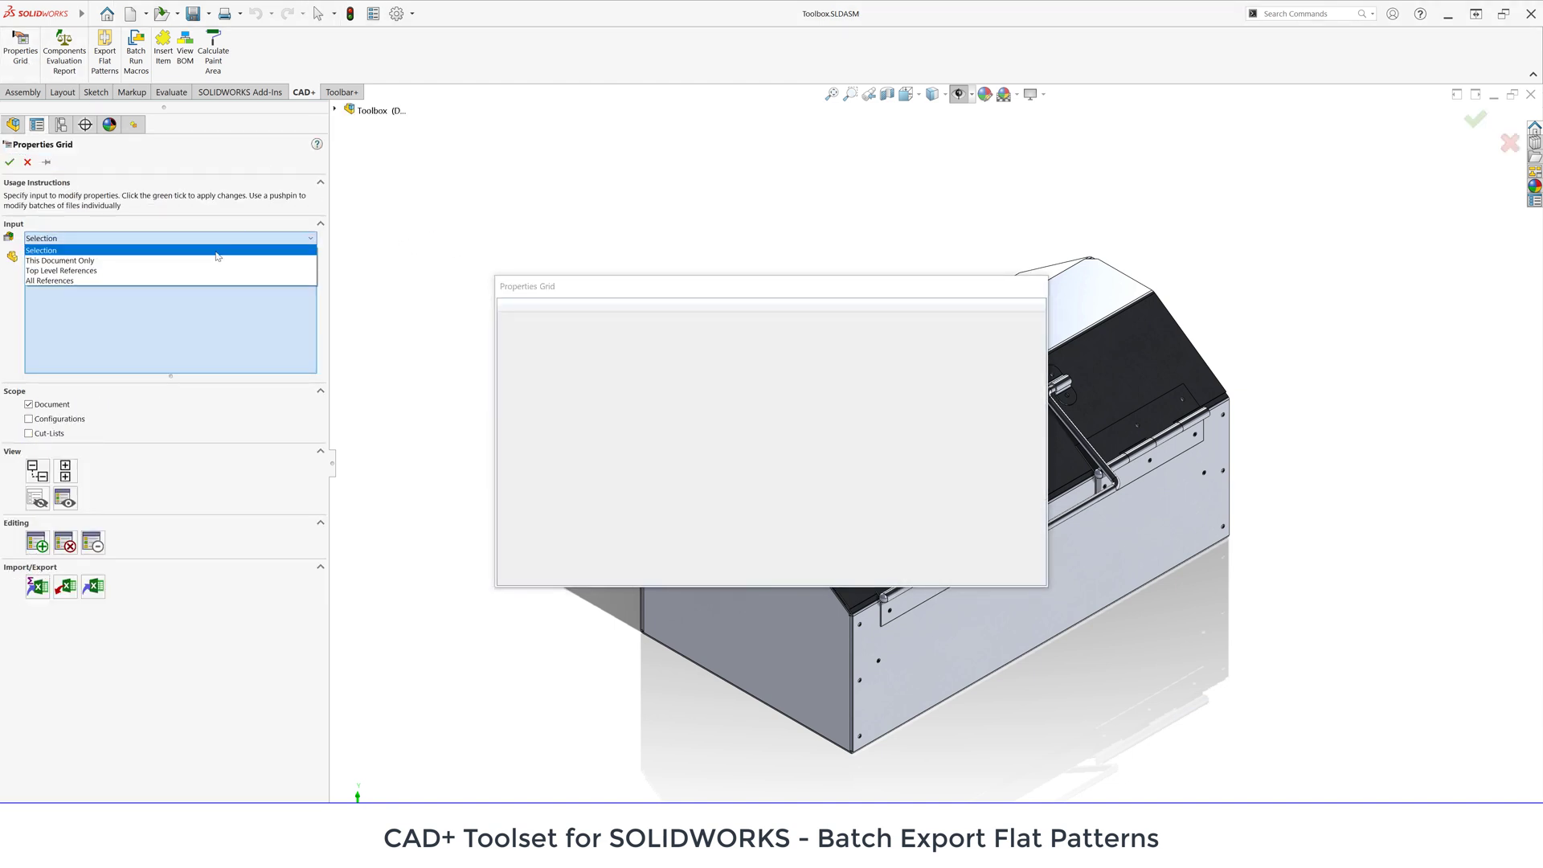
- List all referenced parts with cut-list properties and expand the Base part to see its thickness data
left_click(61, 270)
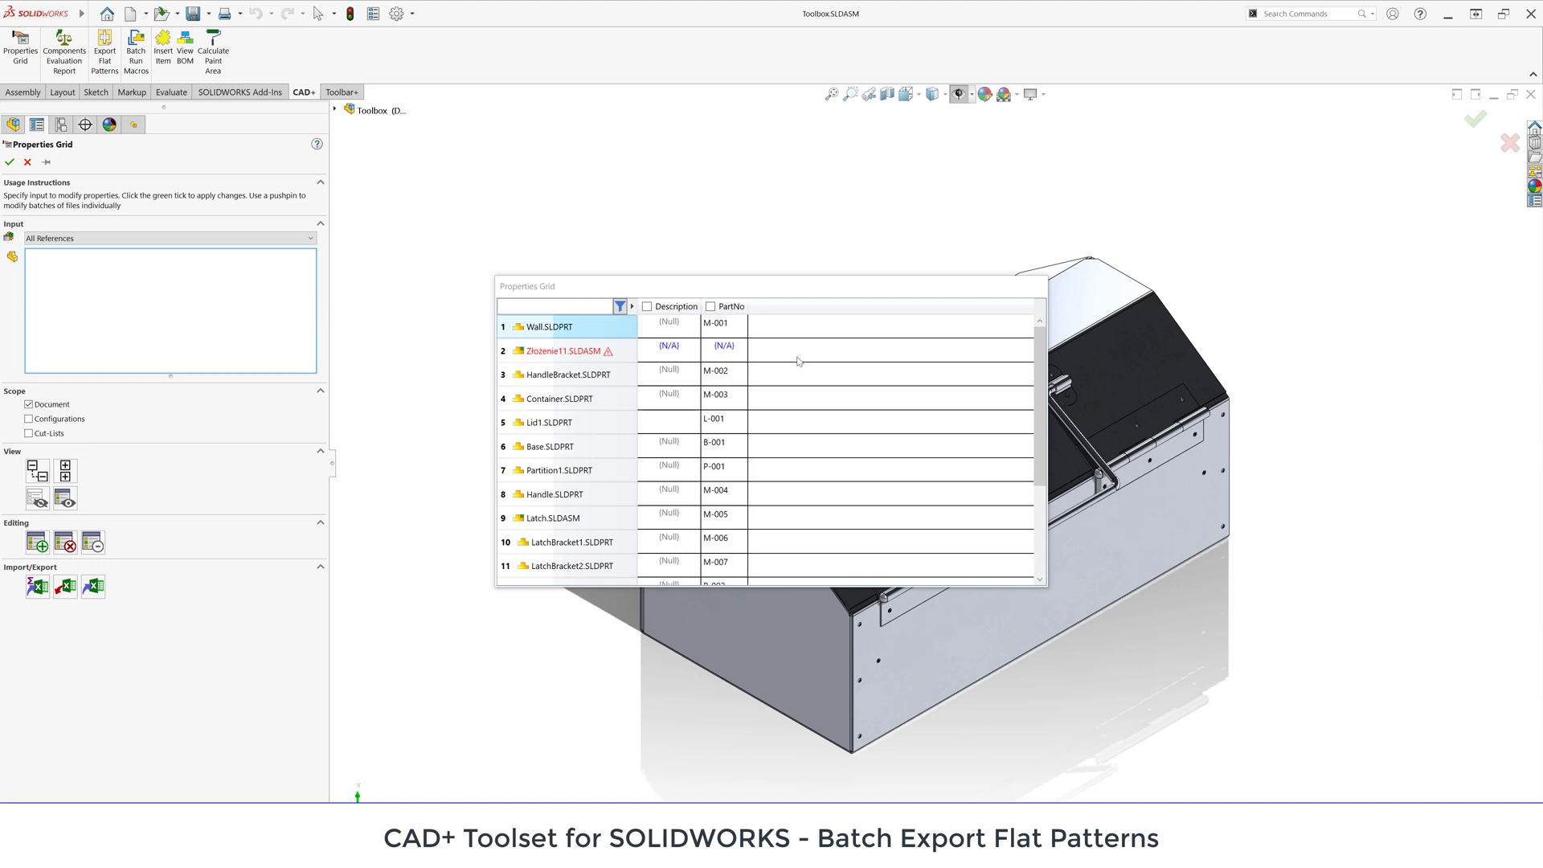
scroll("down", 3)
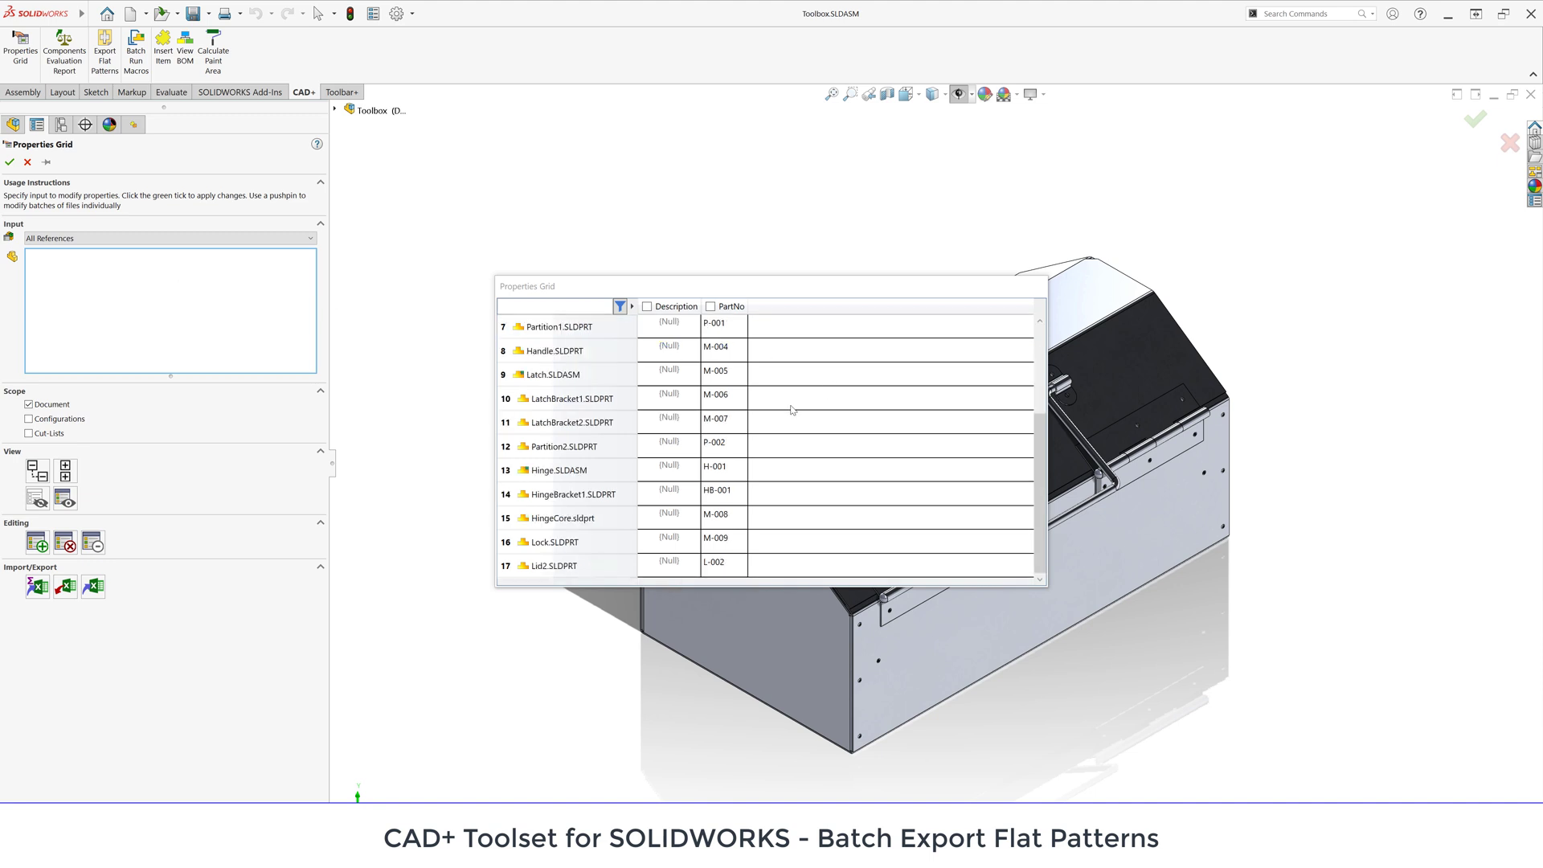
mouse_move(164, 444)
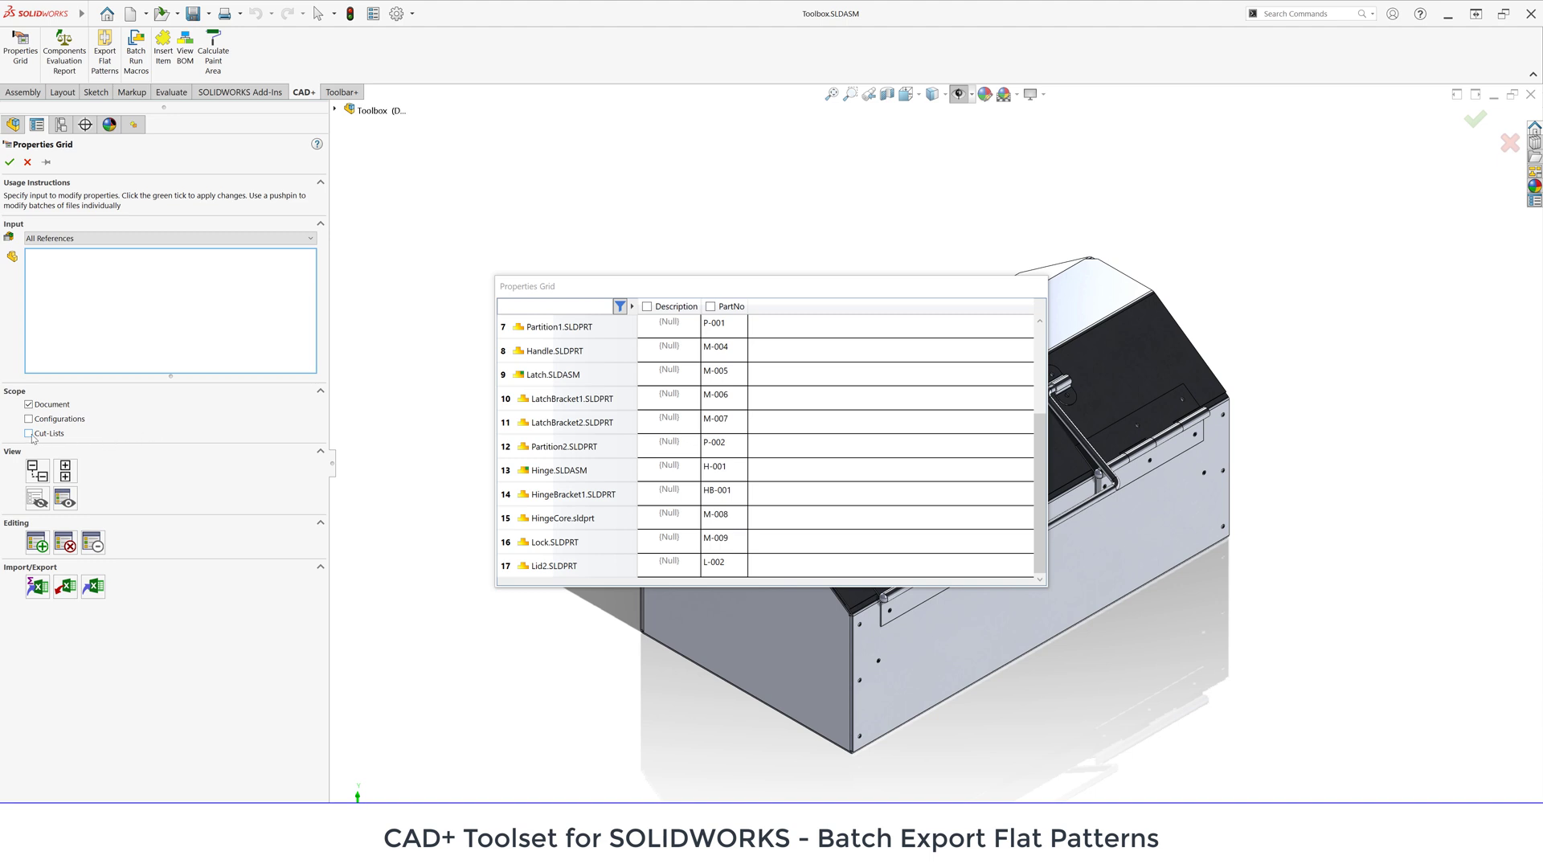
left_click(29, 432)
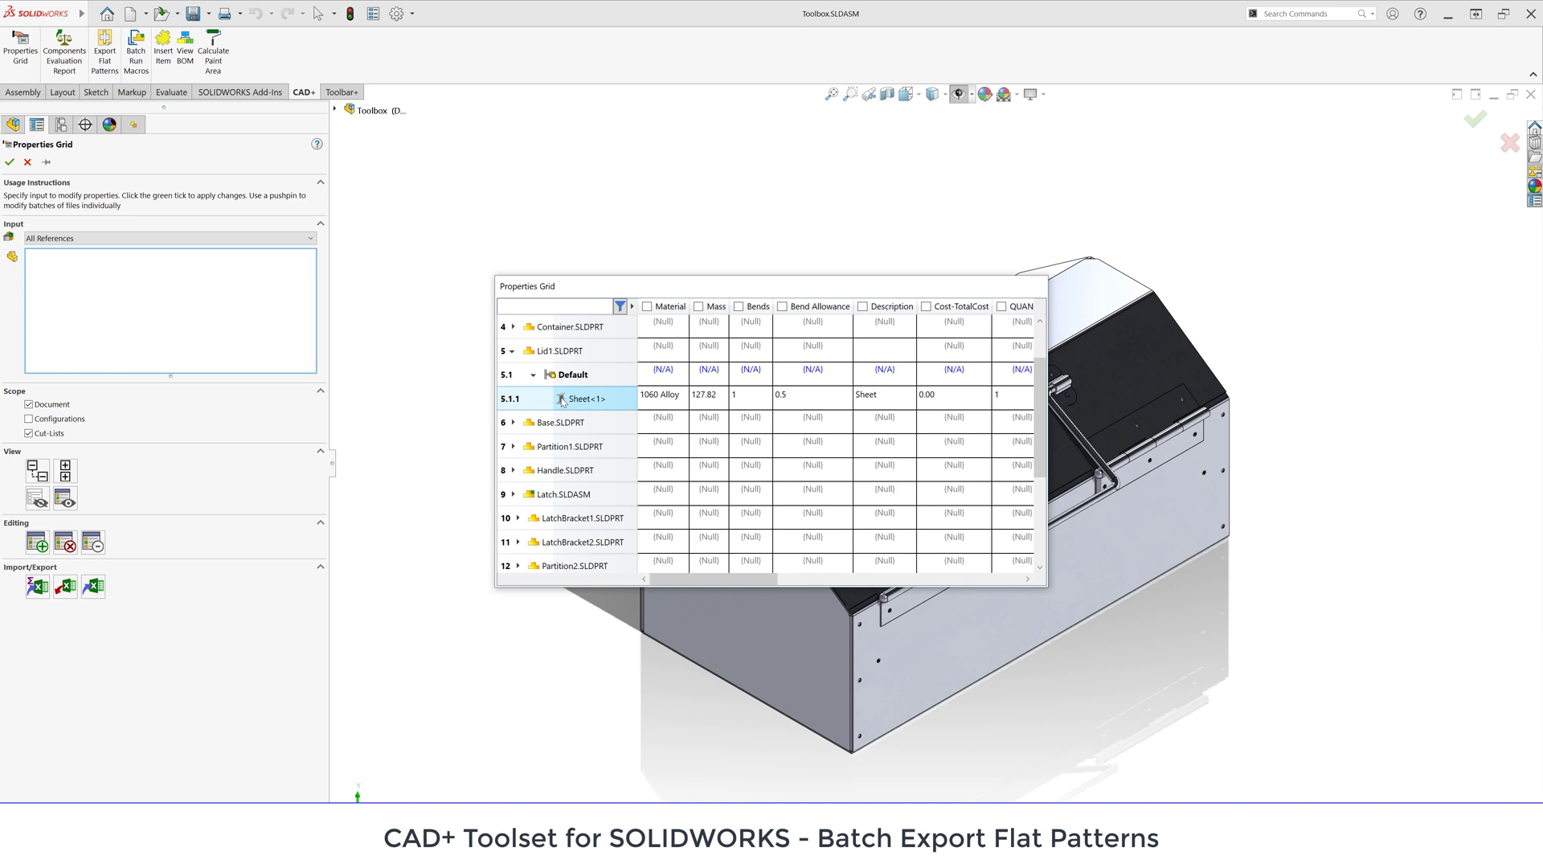
left_click(741, 579)
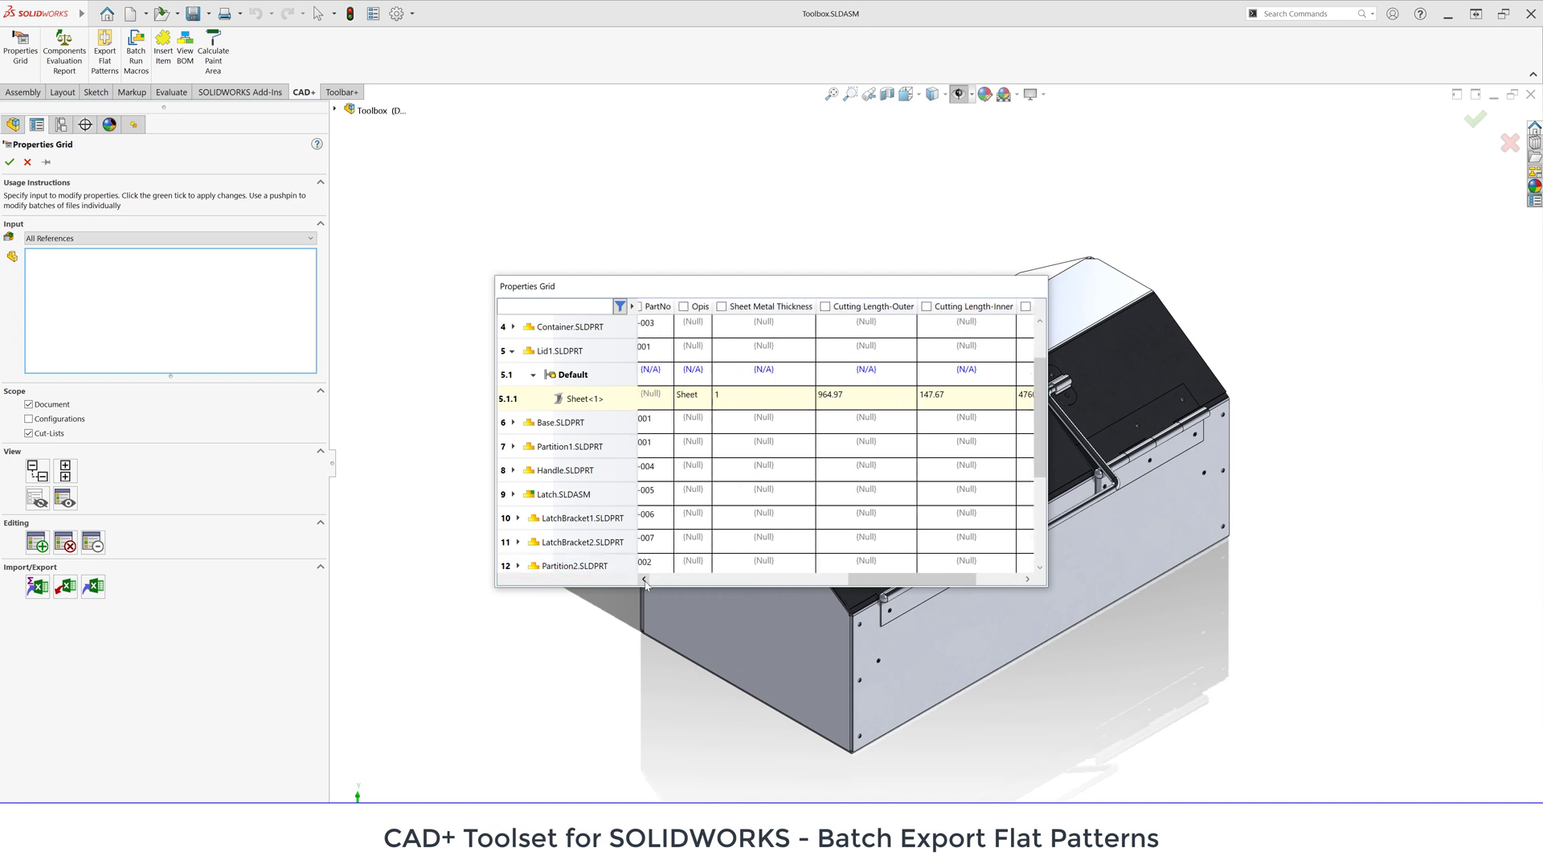
mouse_move(646, 566)
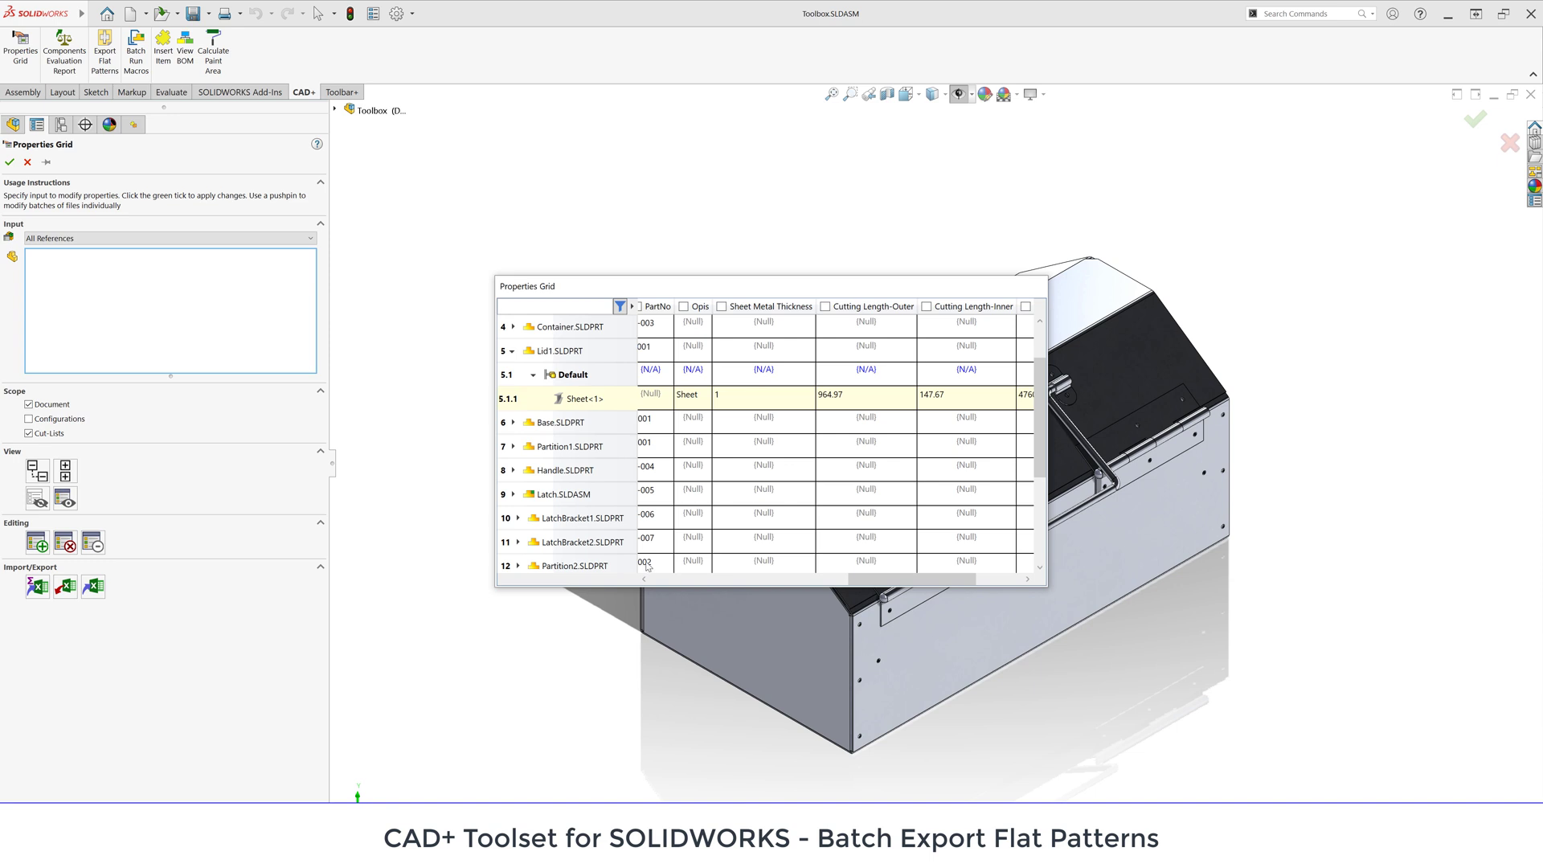
left_click(513, 422)
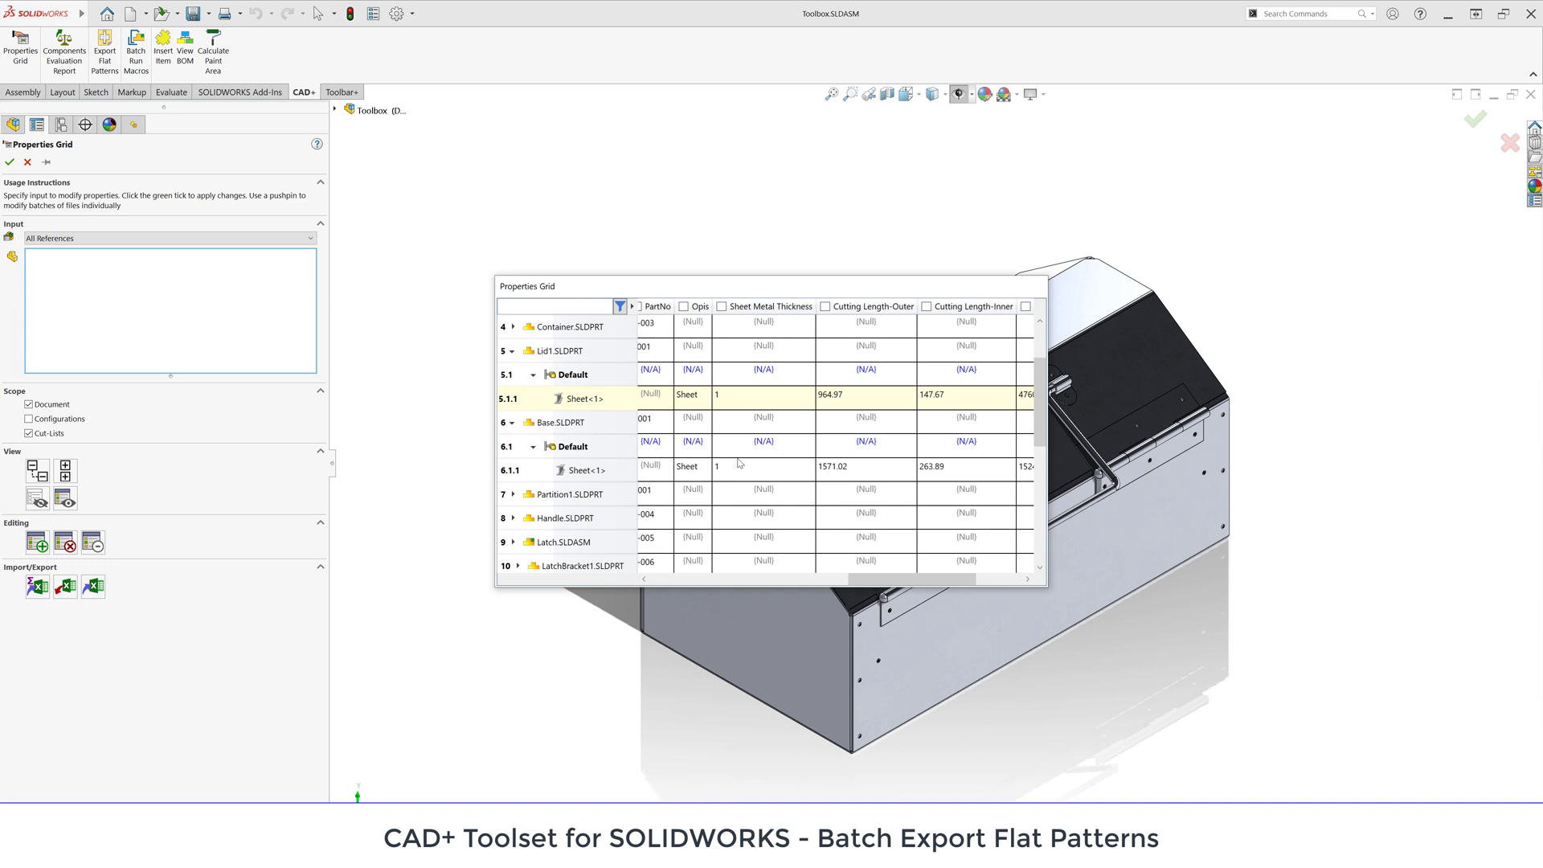
left_click(762, 466)
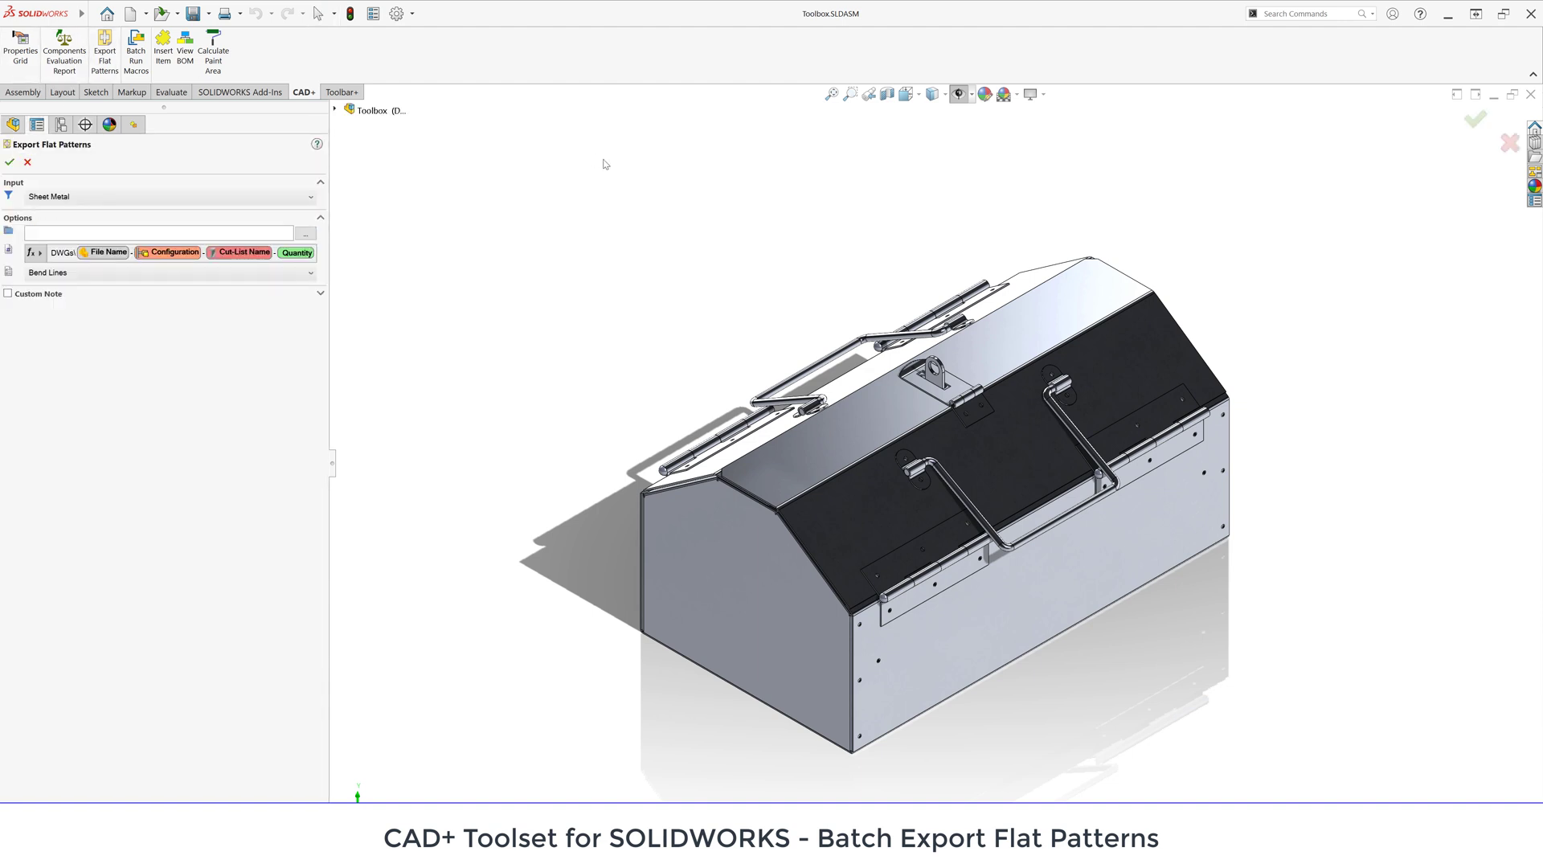
mouse_move(566, 156)
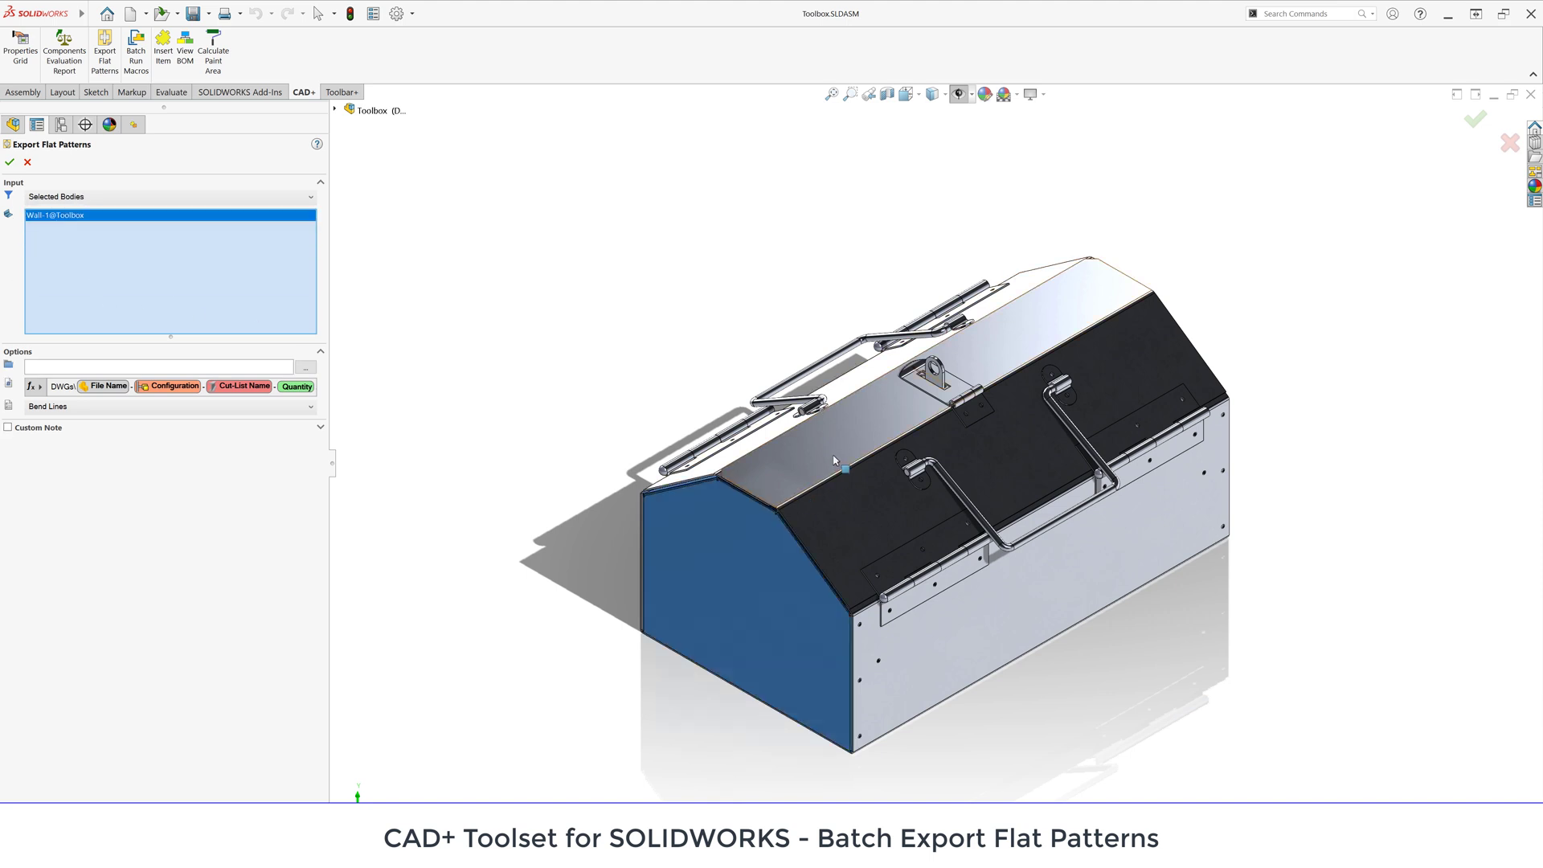
- Try the weldment body input option and return the export input to Sheet Metal bodies only
left_click(841, 467)
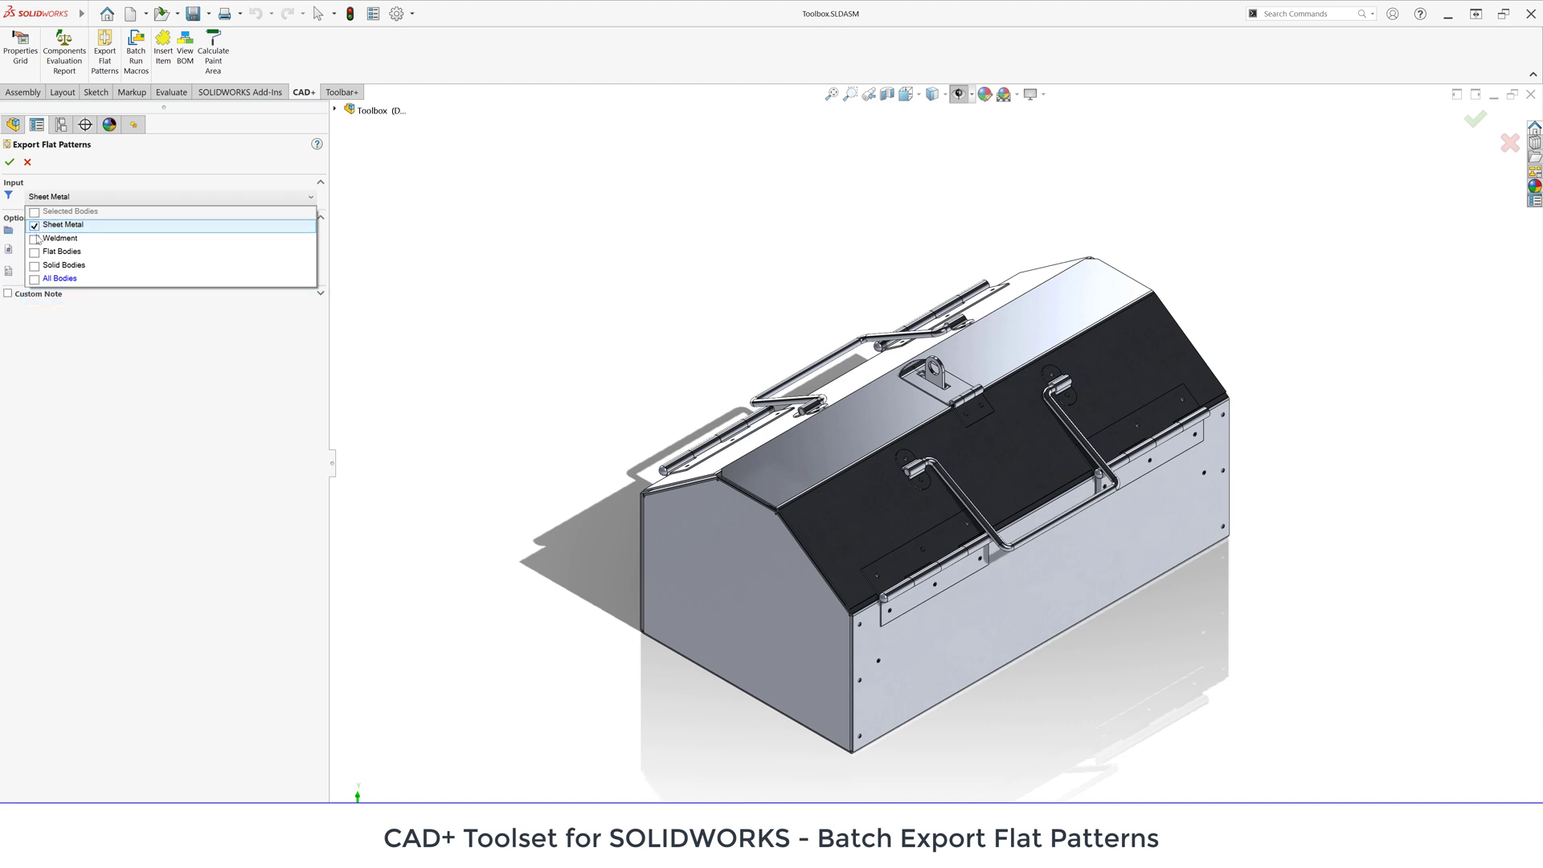
left_click(34, 237)
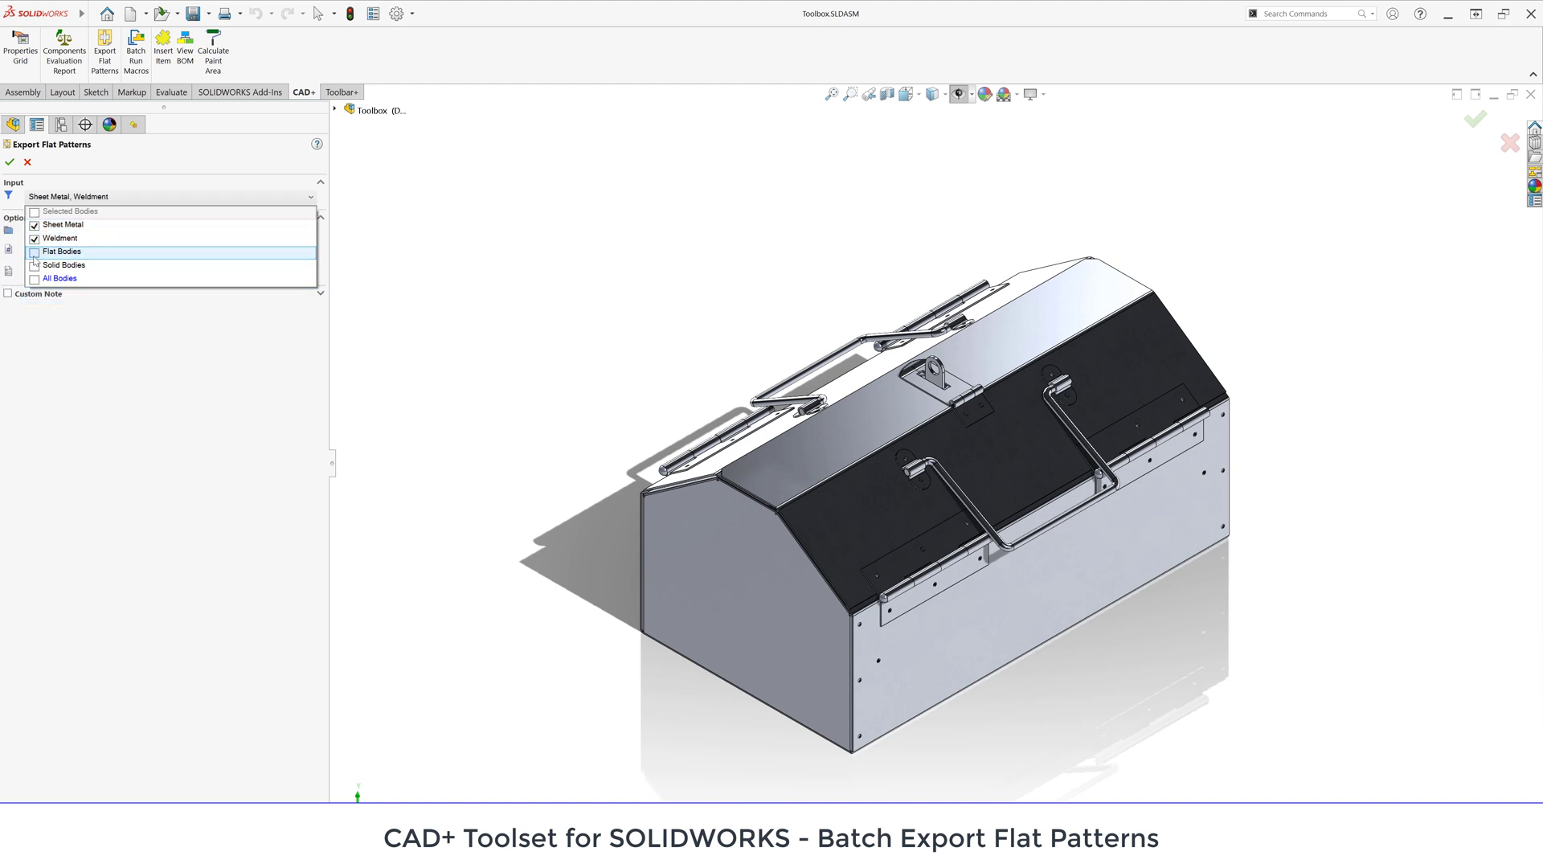
left_click(34, 238)
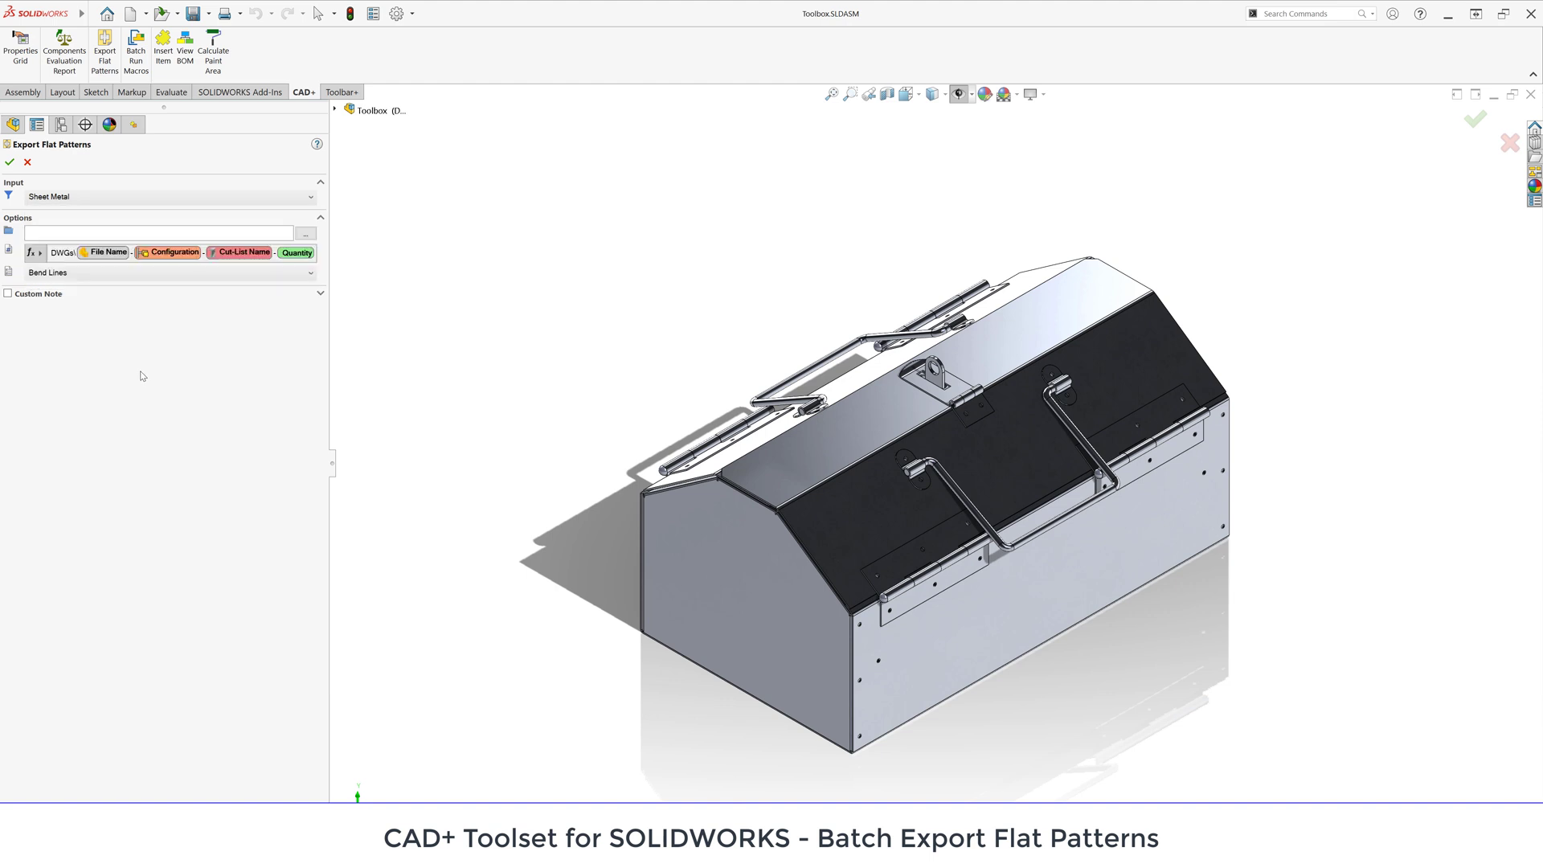
mouse_move(8, 231)
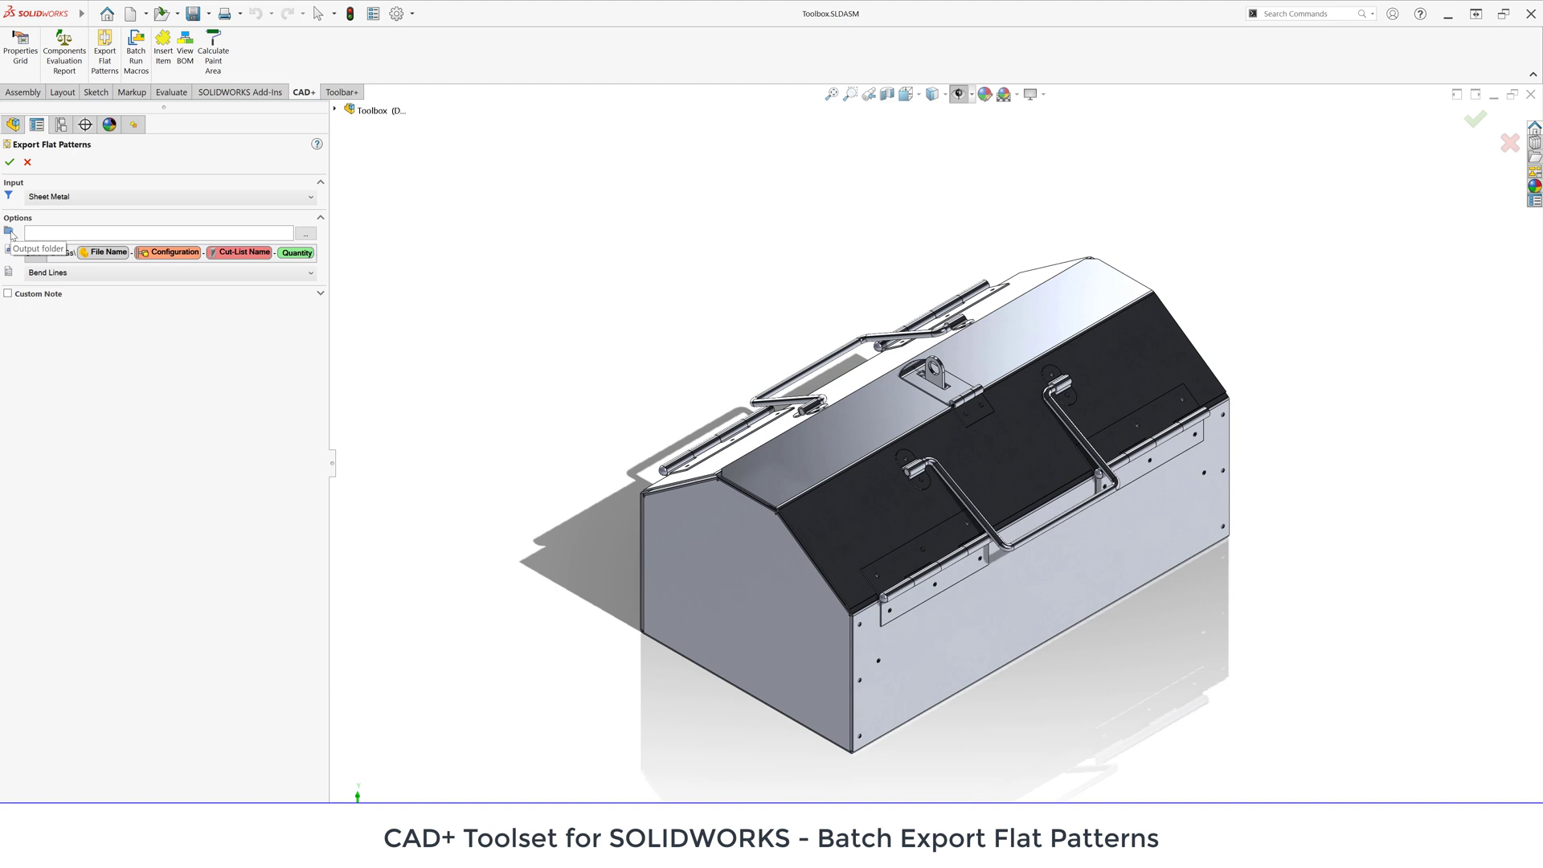
- Build the file name template DWGs\ with PartNo, quantity and the .dwg extension
left_click(162, 232)
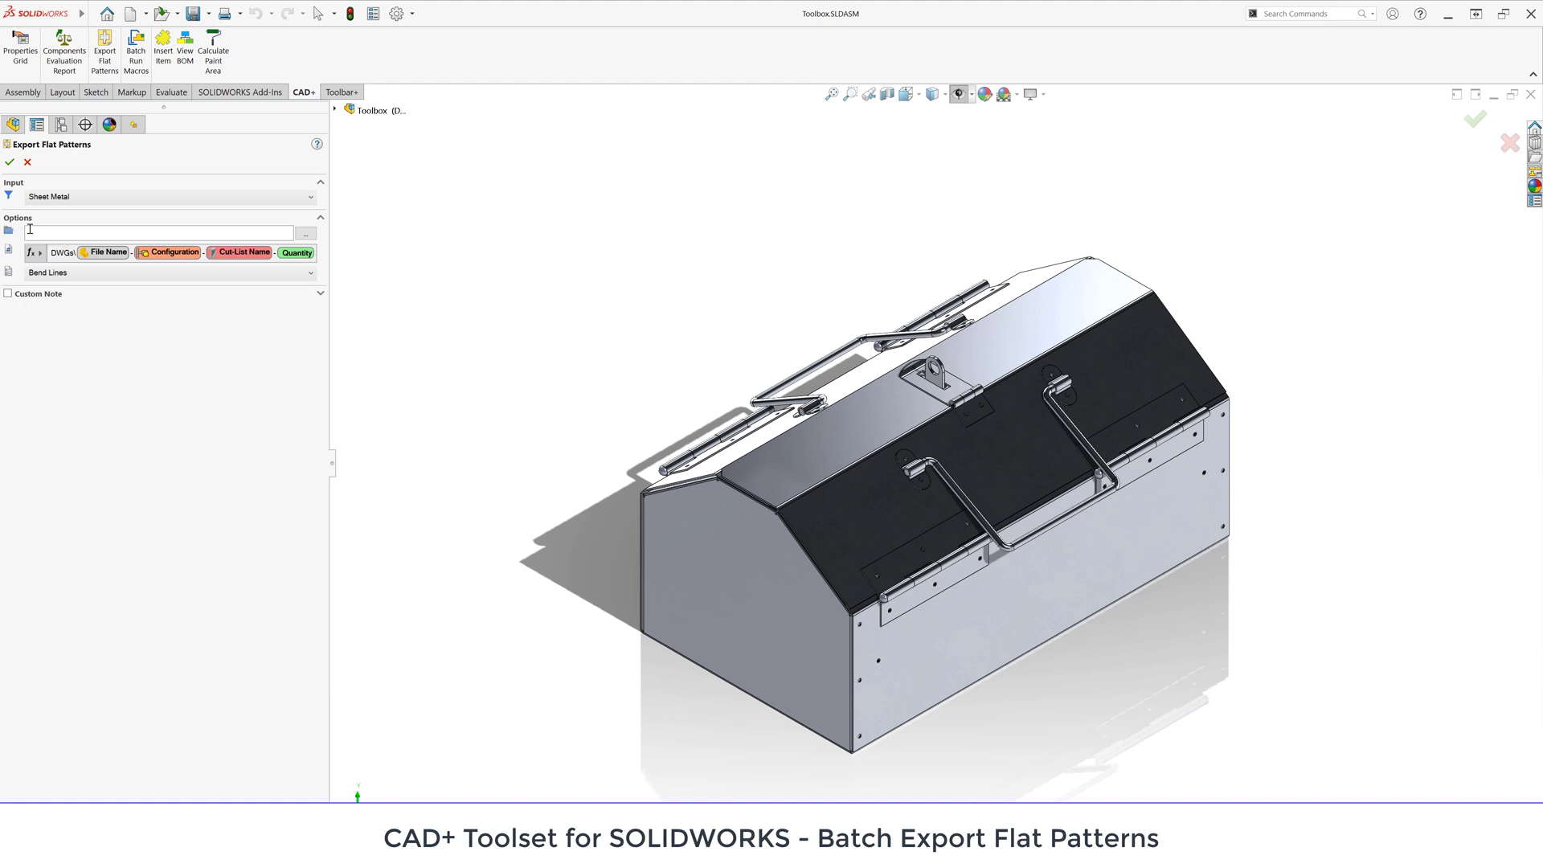
mouse_move(10, 253)
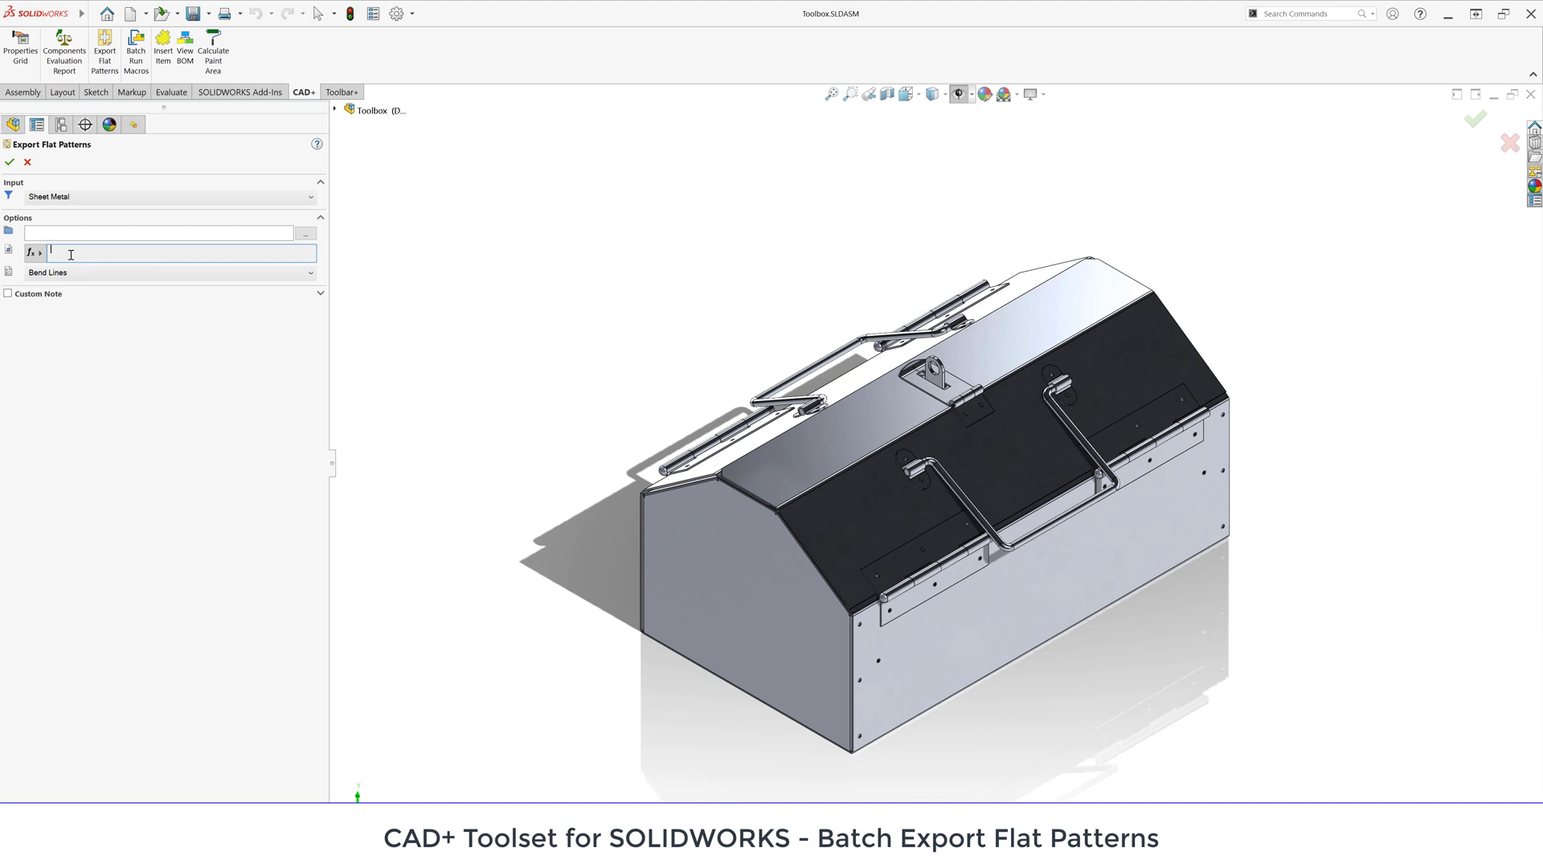
type("DWGs\\")
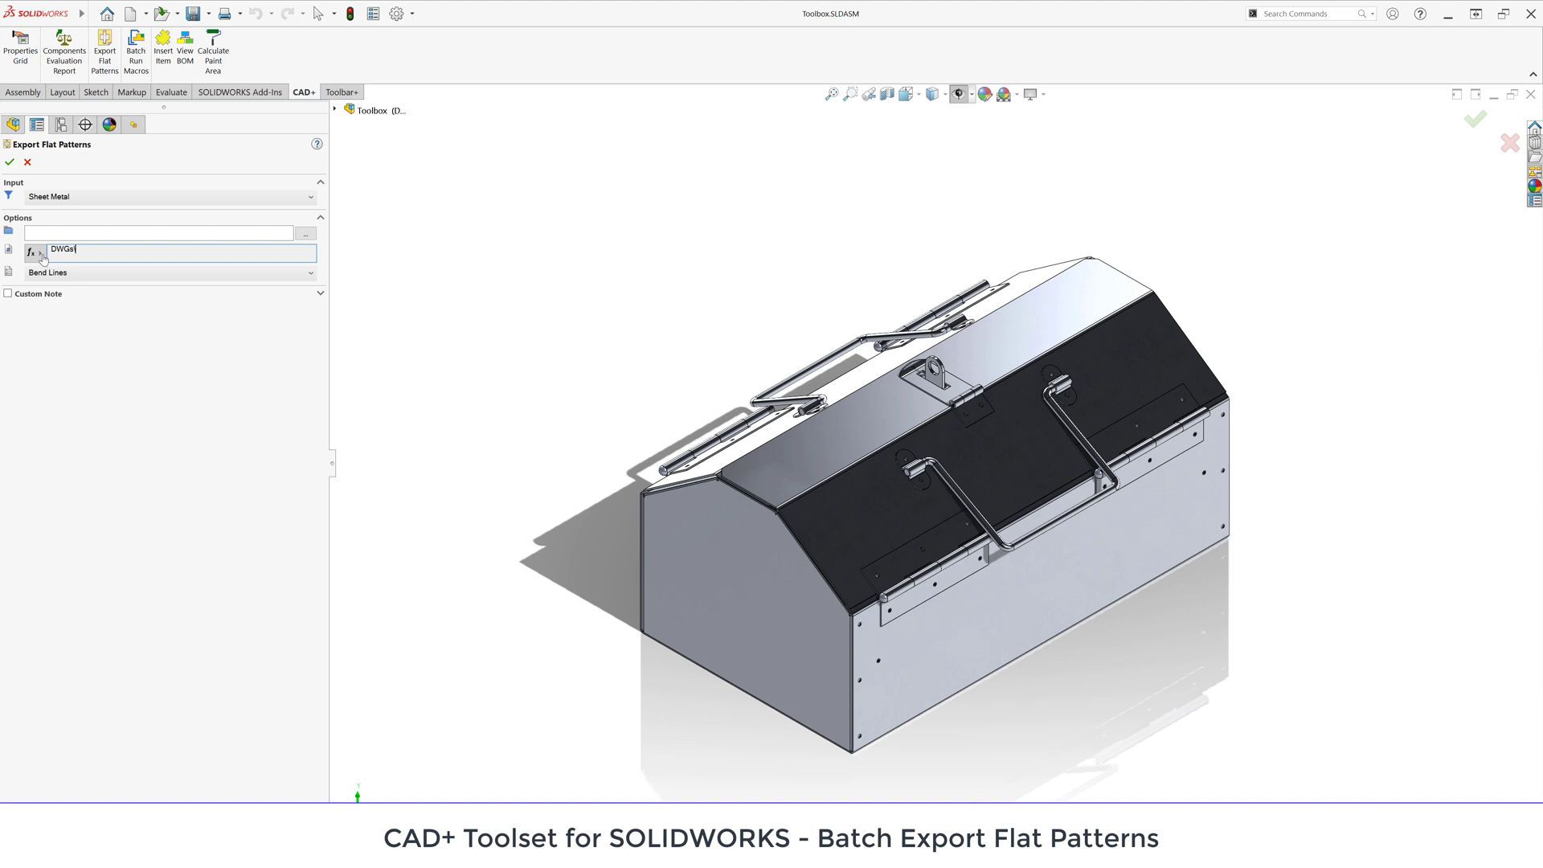
left_click(40, 253)
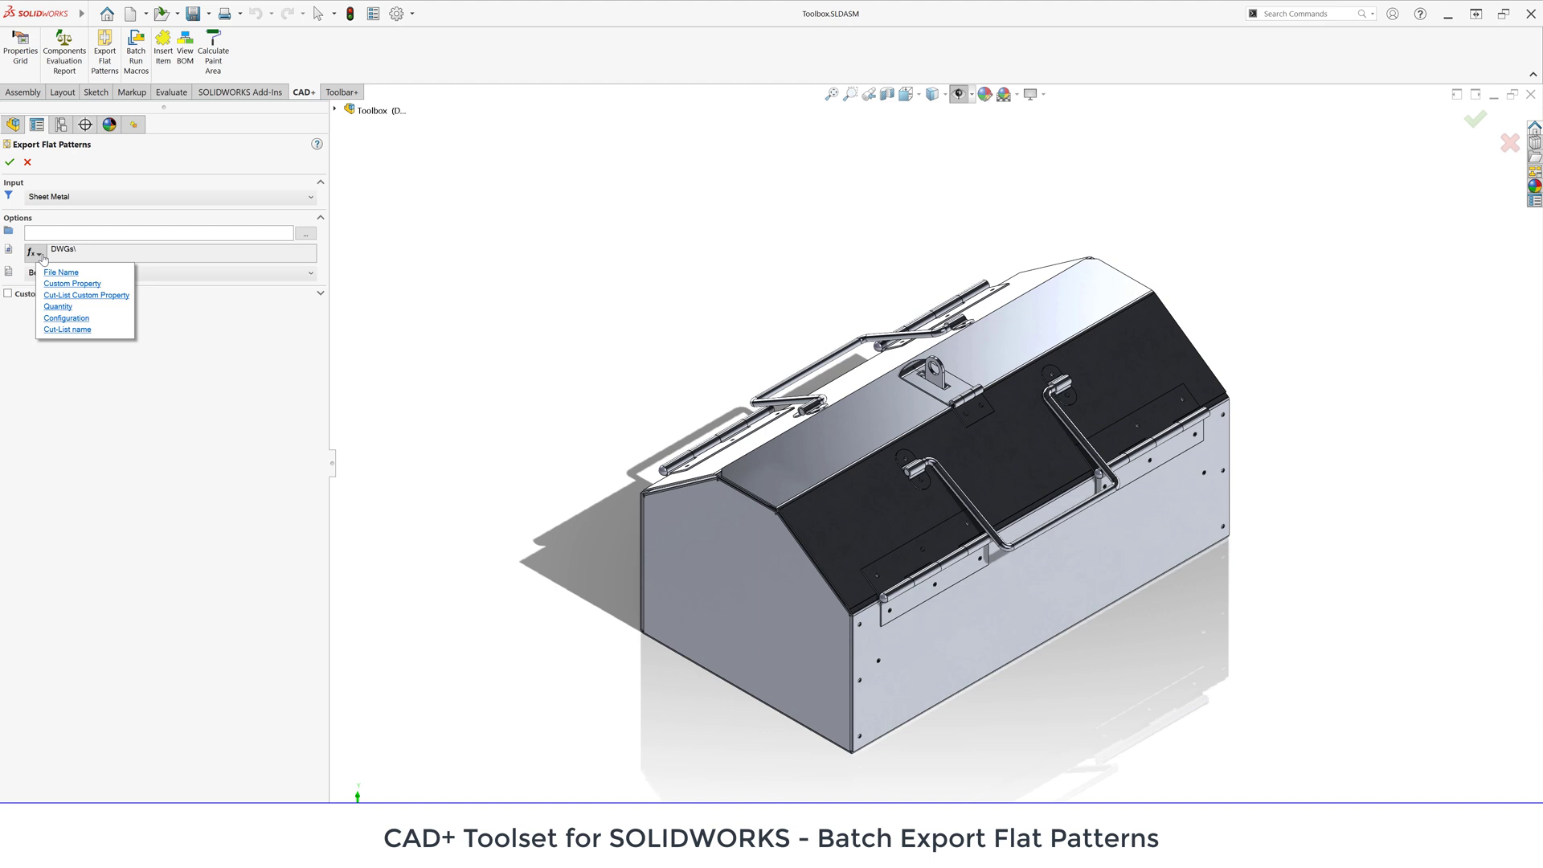
left_click(71, 283)
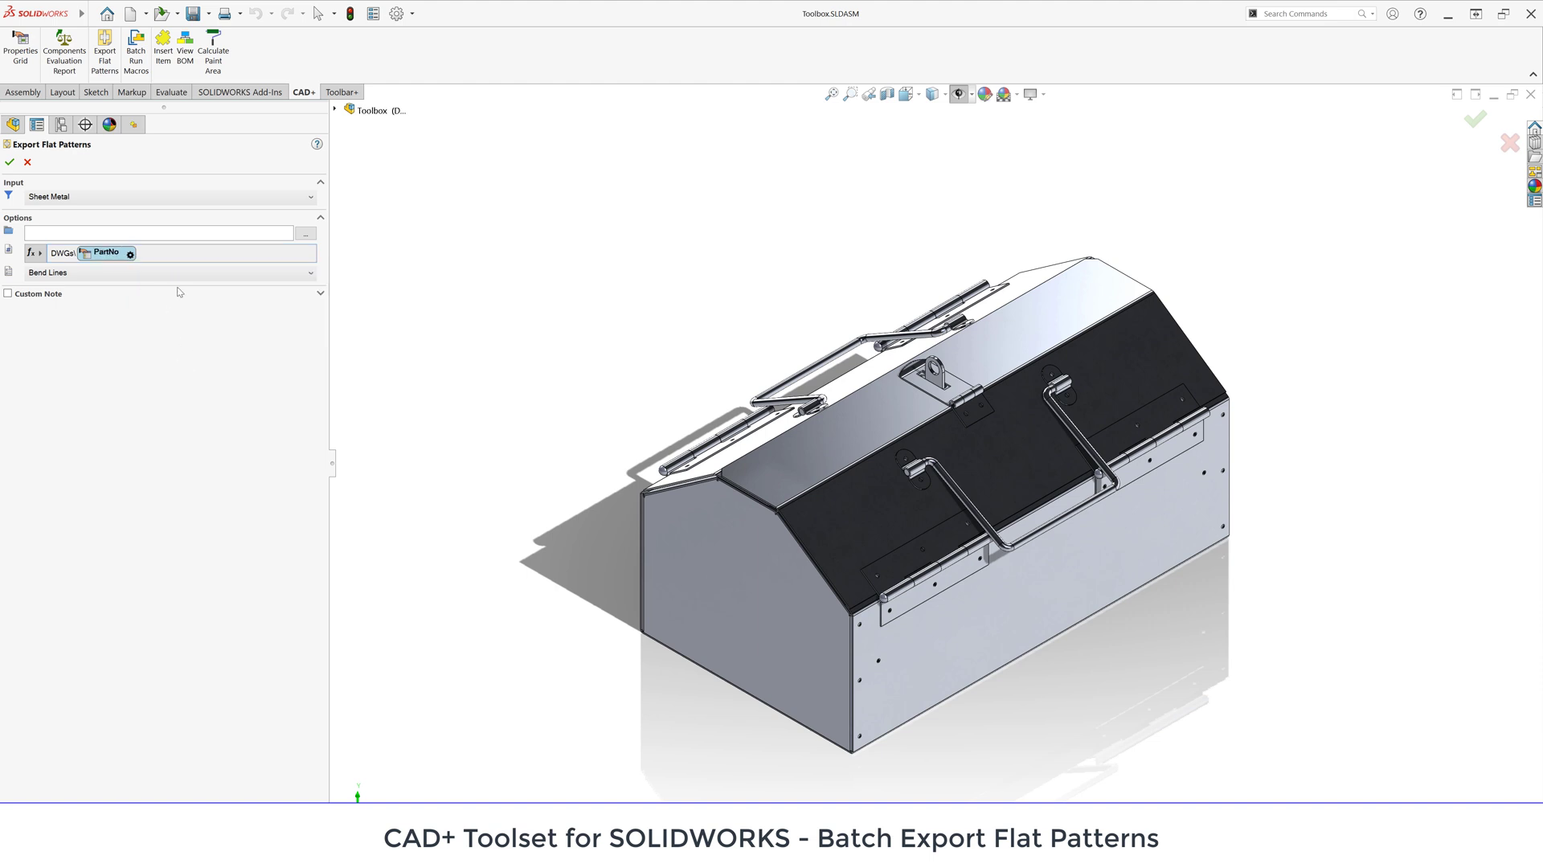
left_click(172, 252)
type("_x_Quantity")
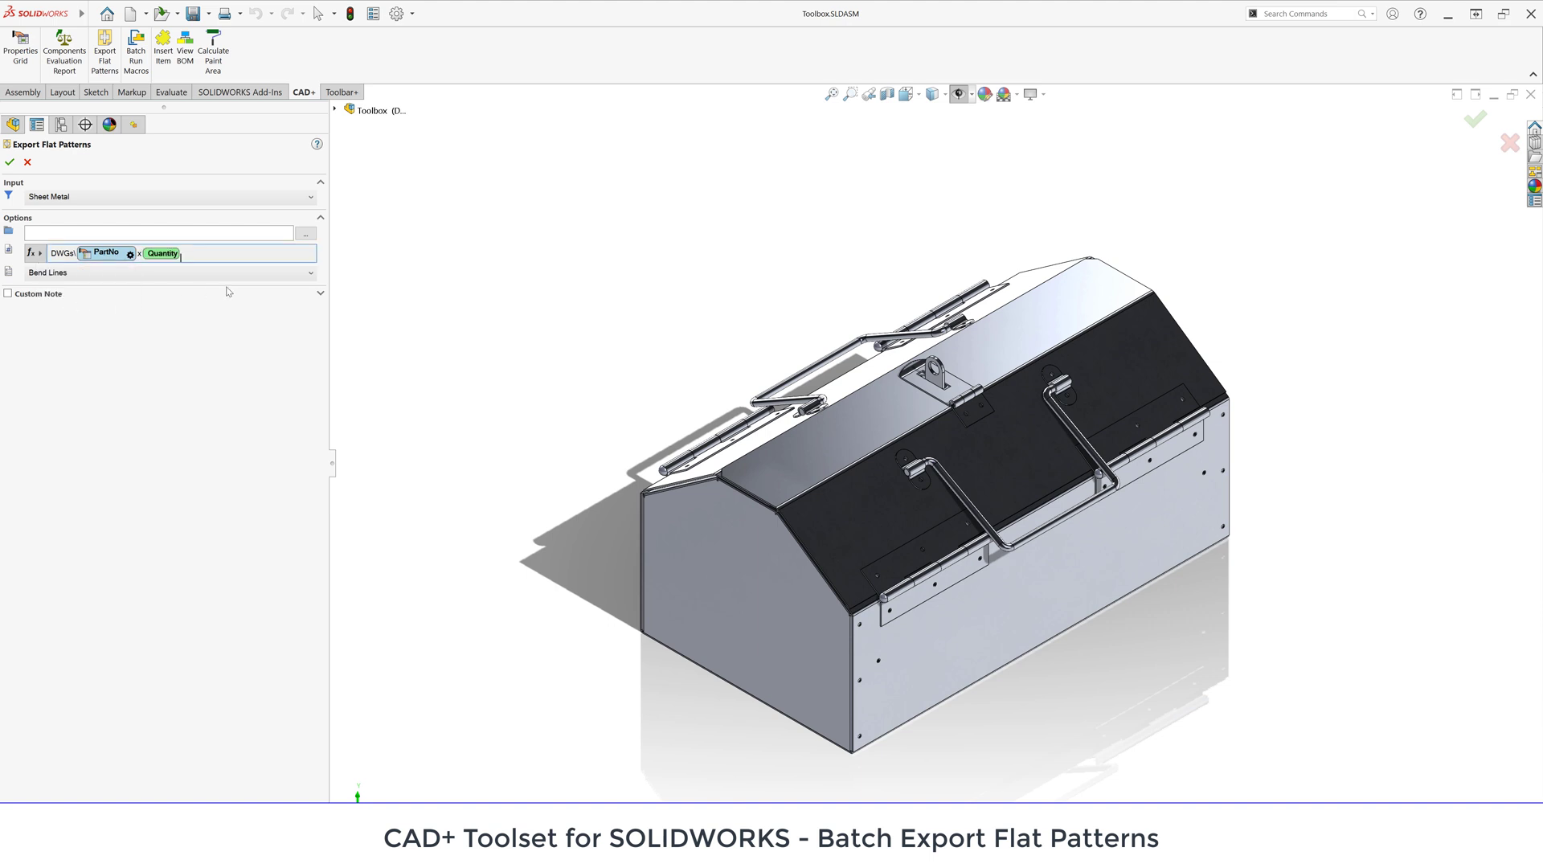
type(".dwg")
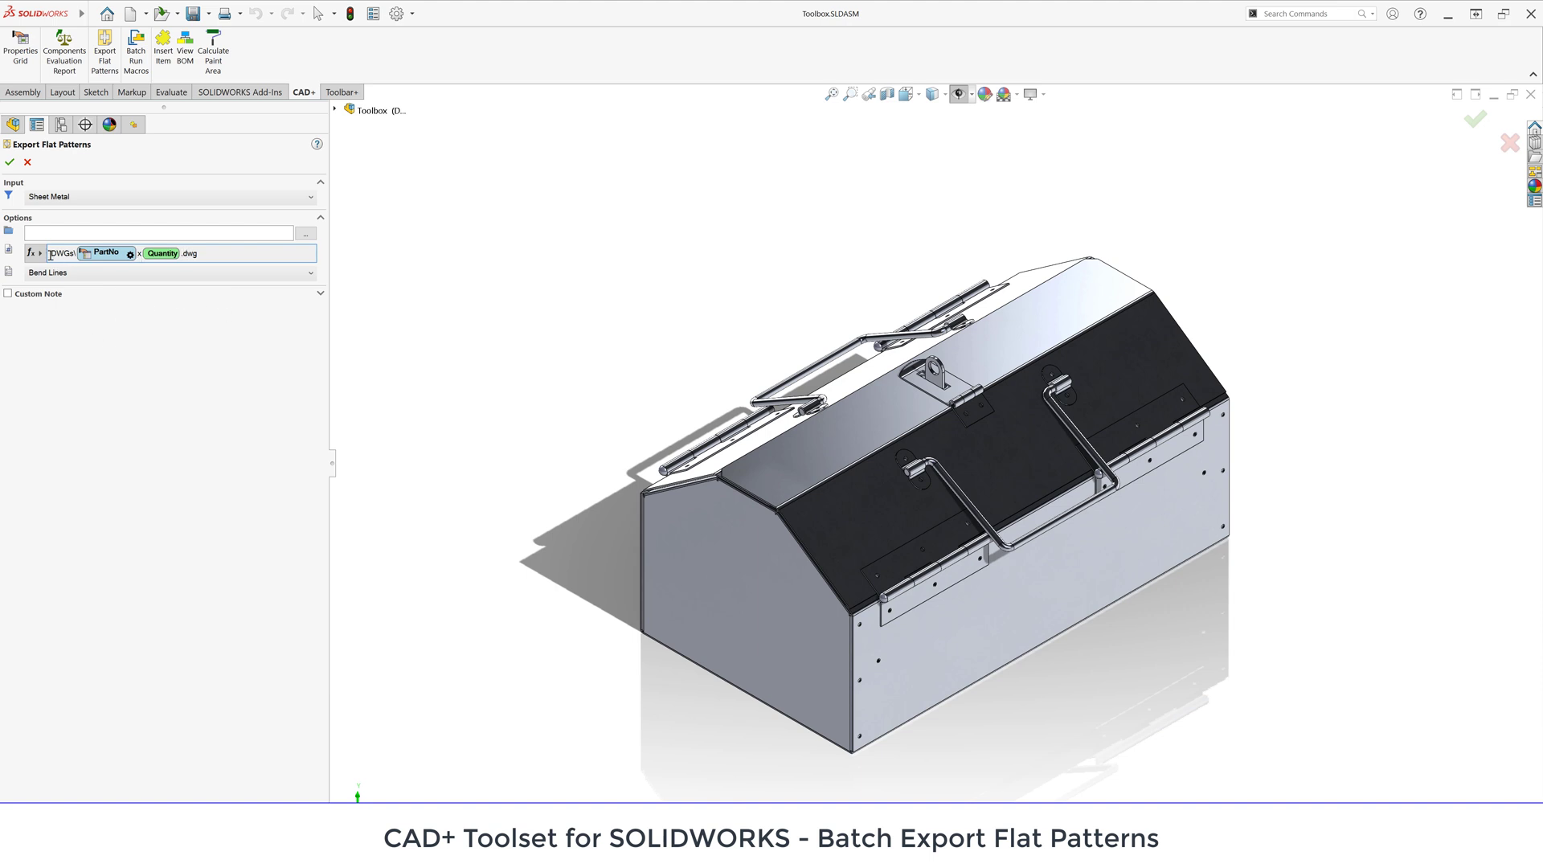
- Insert a Sheet Metal Thickness custom-property subfolder after DWGs\ in the template
left_click(37, 252)
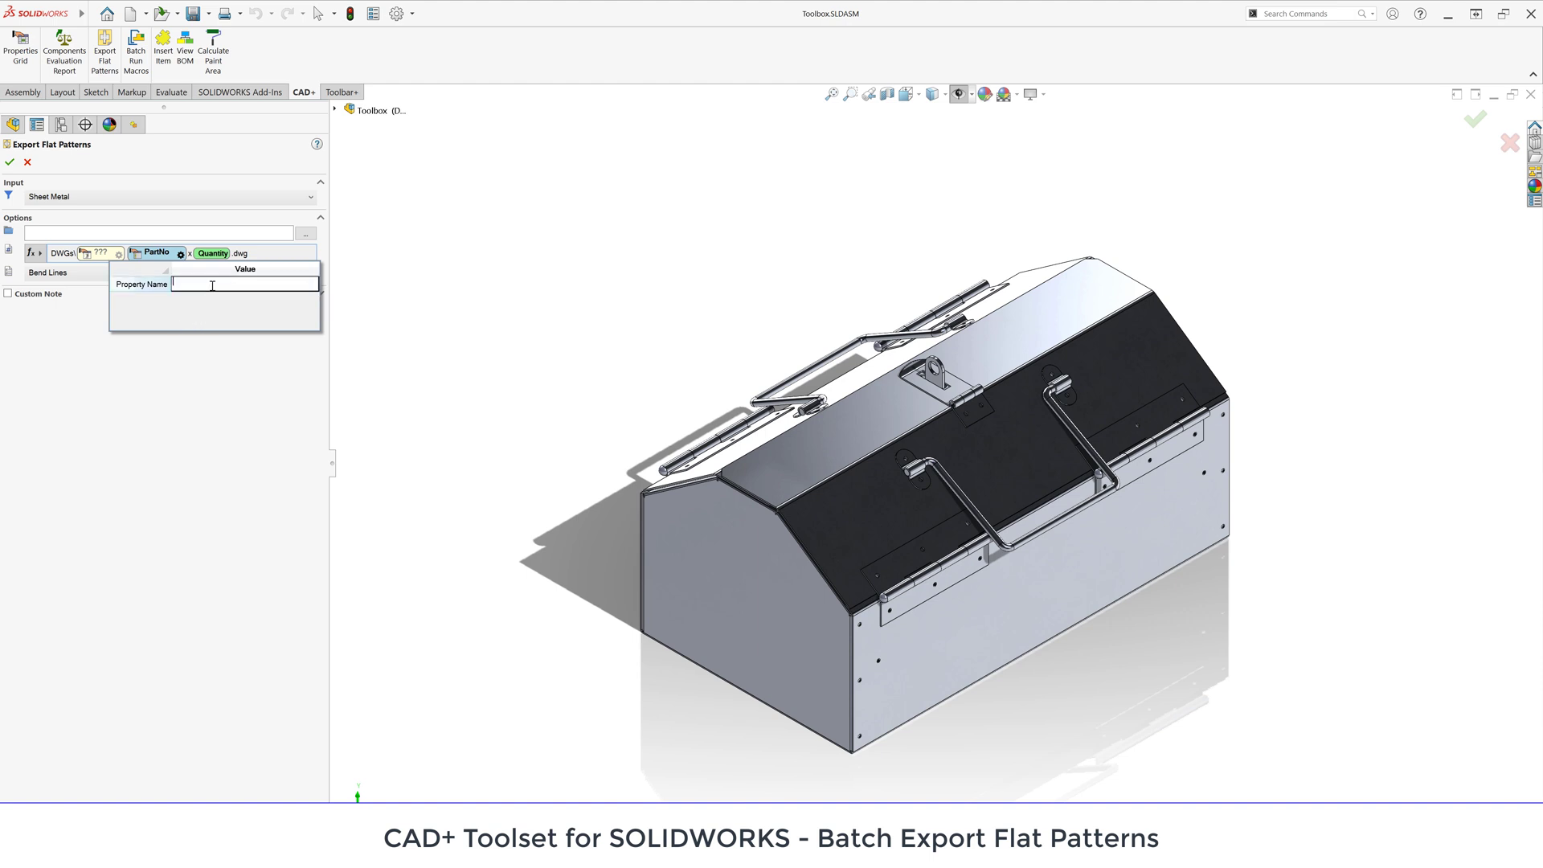
type("Sheet Metal Thickness\\")
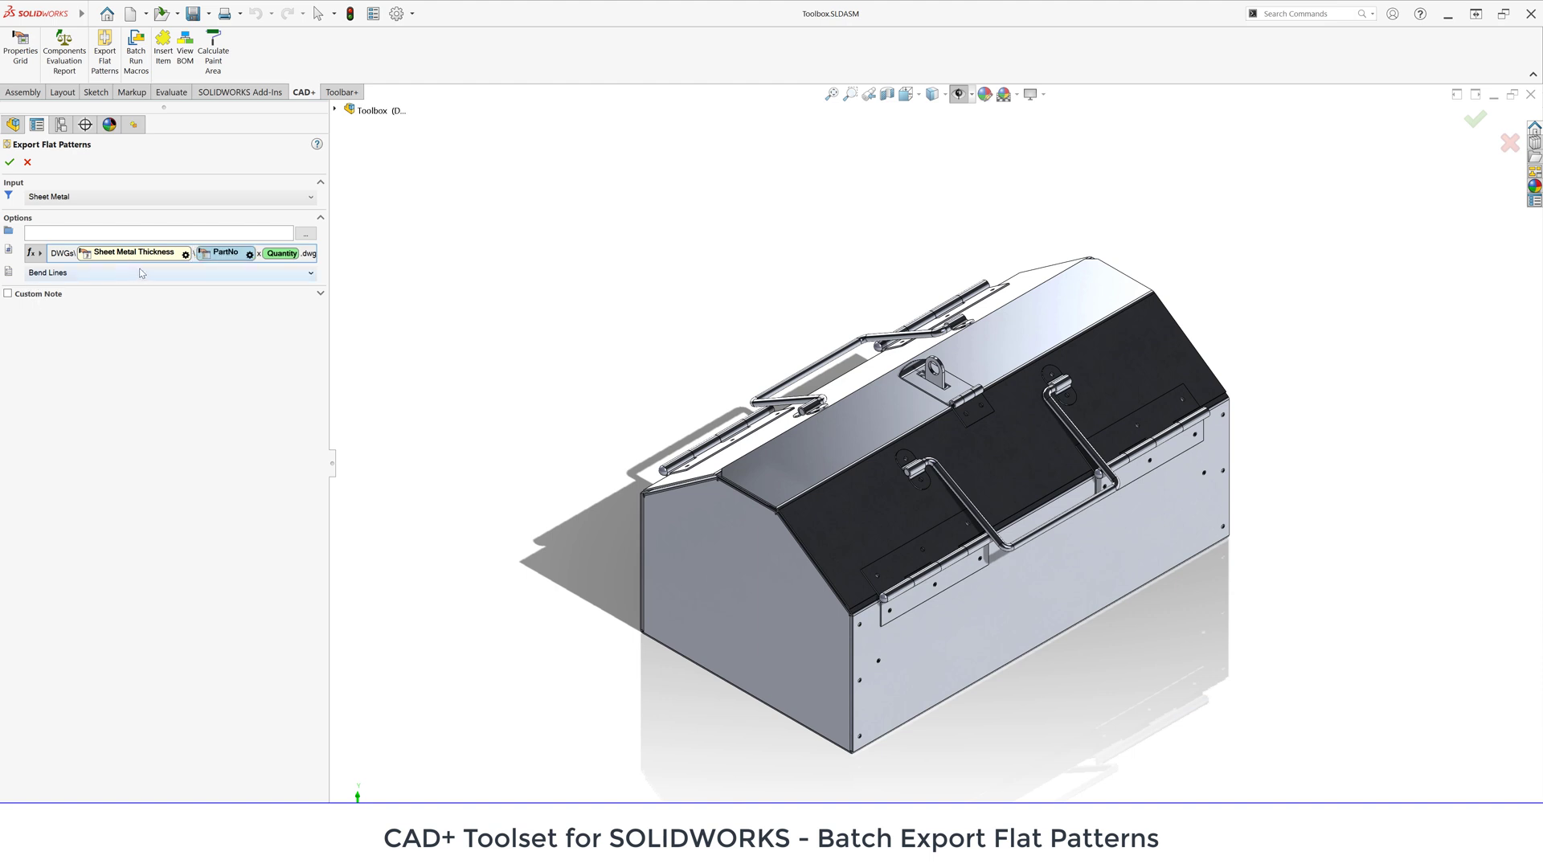
left_click(167, 274)
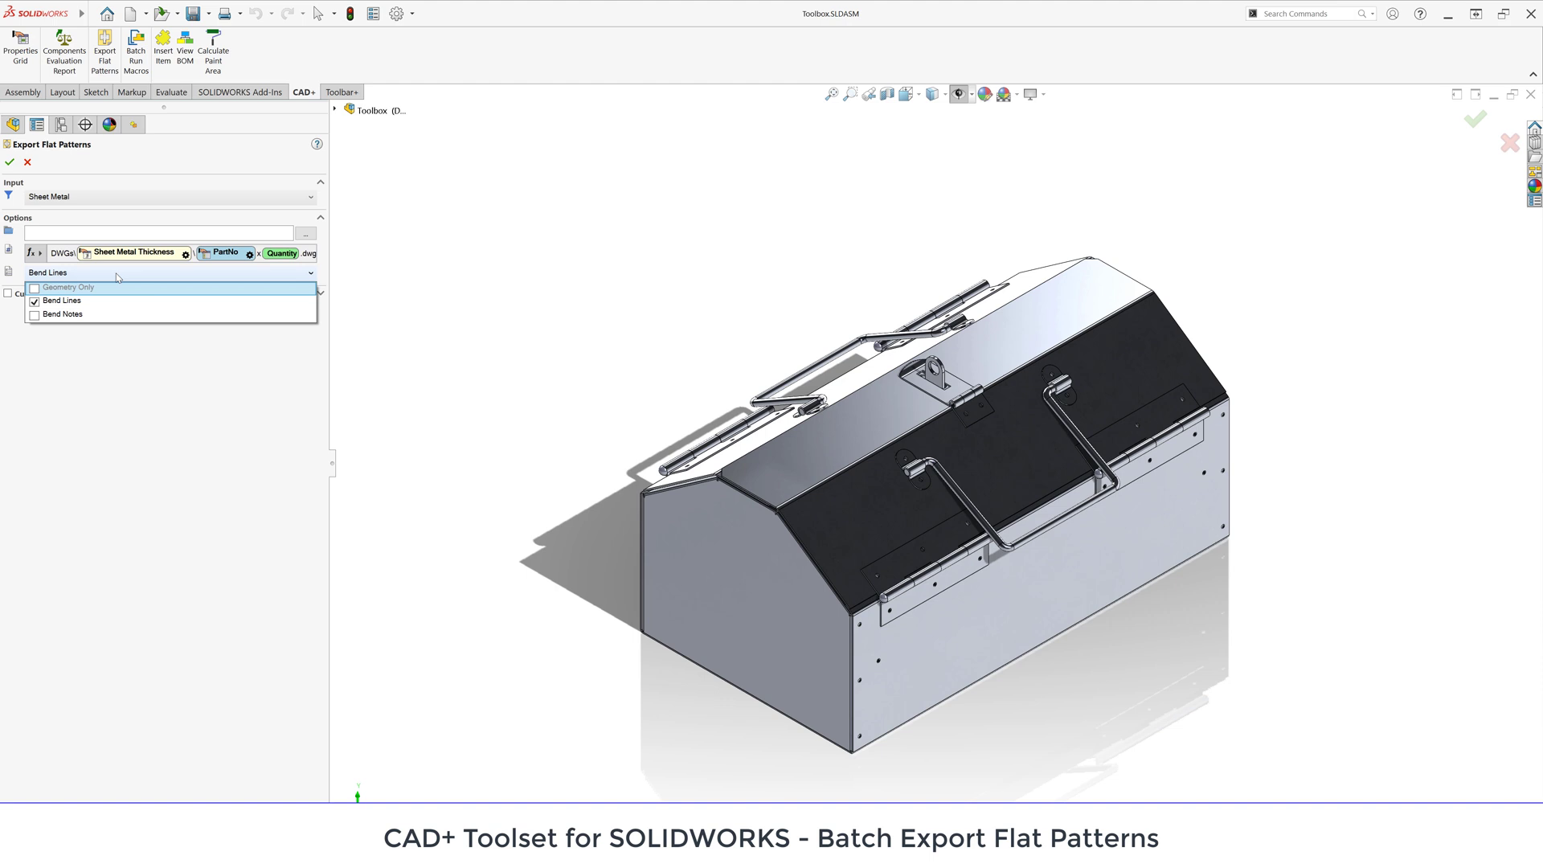
mouse_move(142, 343)
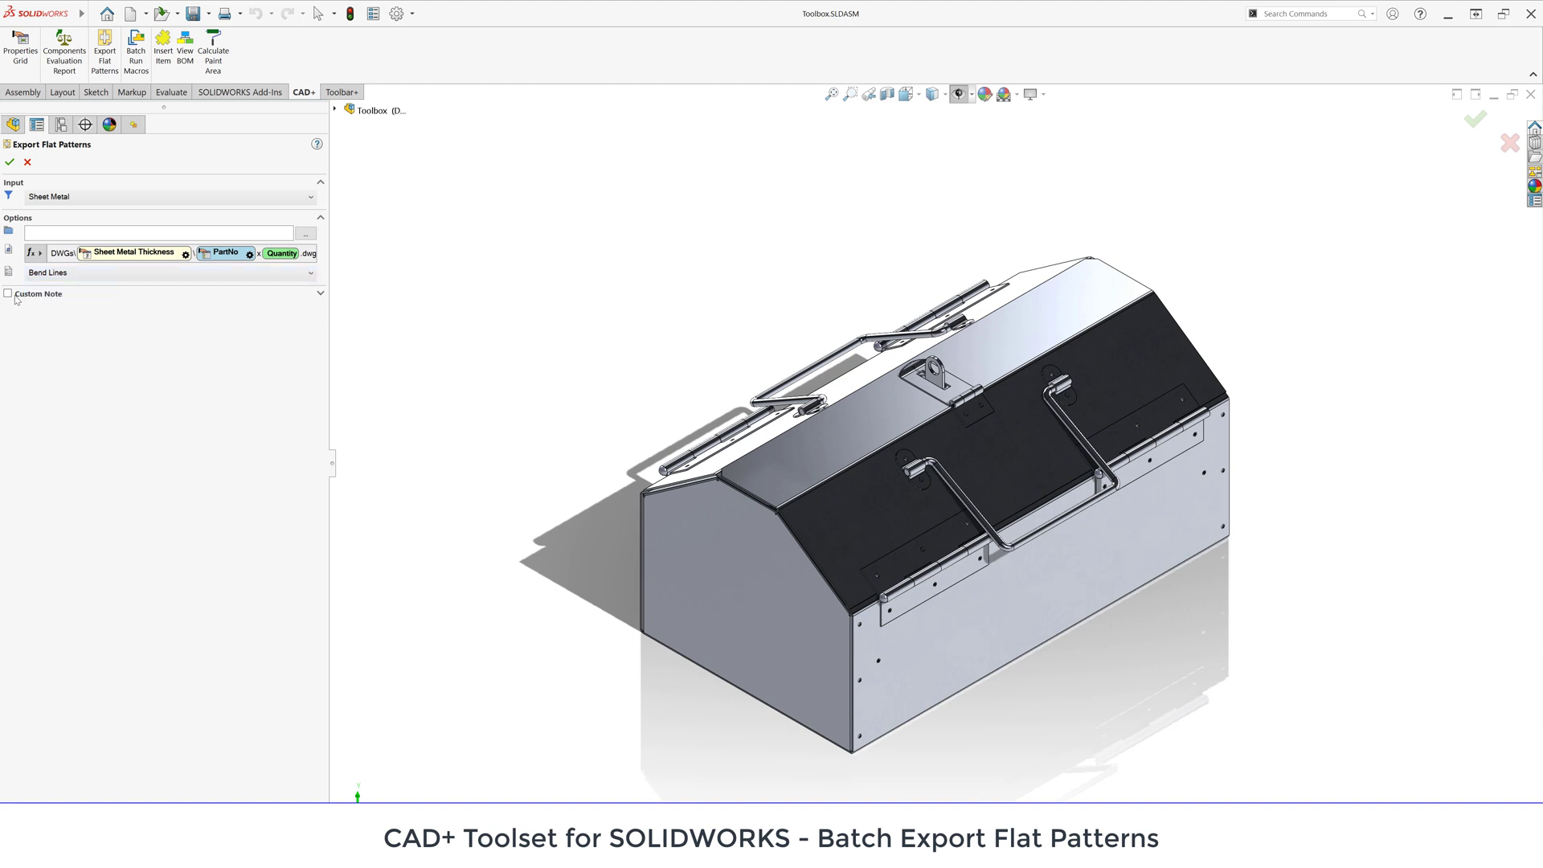
- Enable a horizontal black custom note showing PartNo on each exported flat pattern
left_click(9, 293)
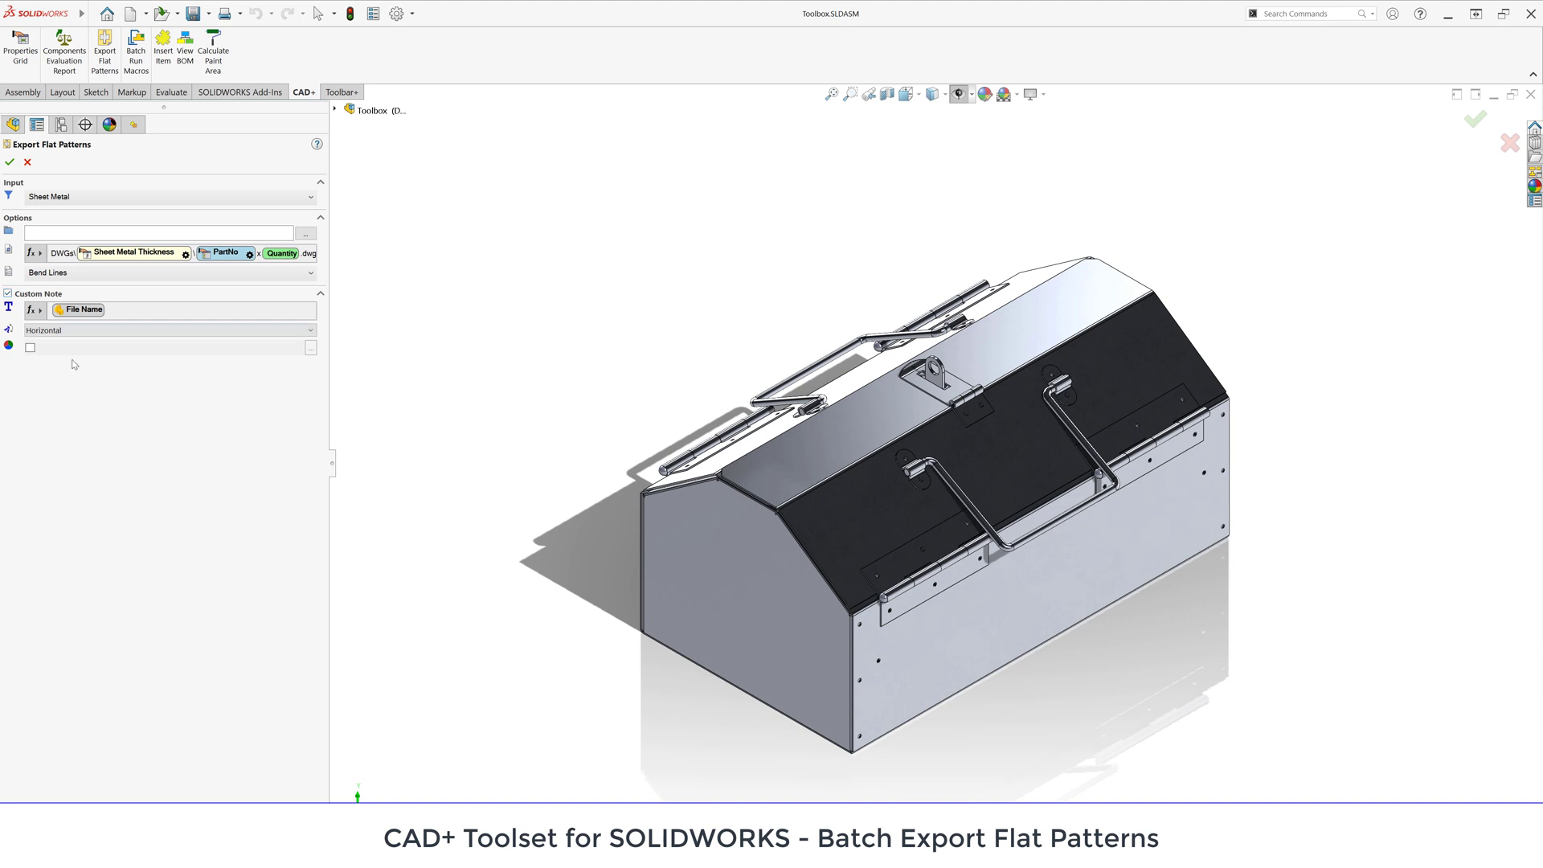
mouse_move(10, 308)
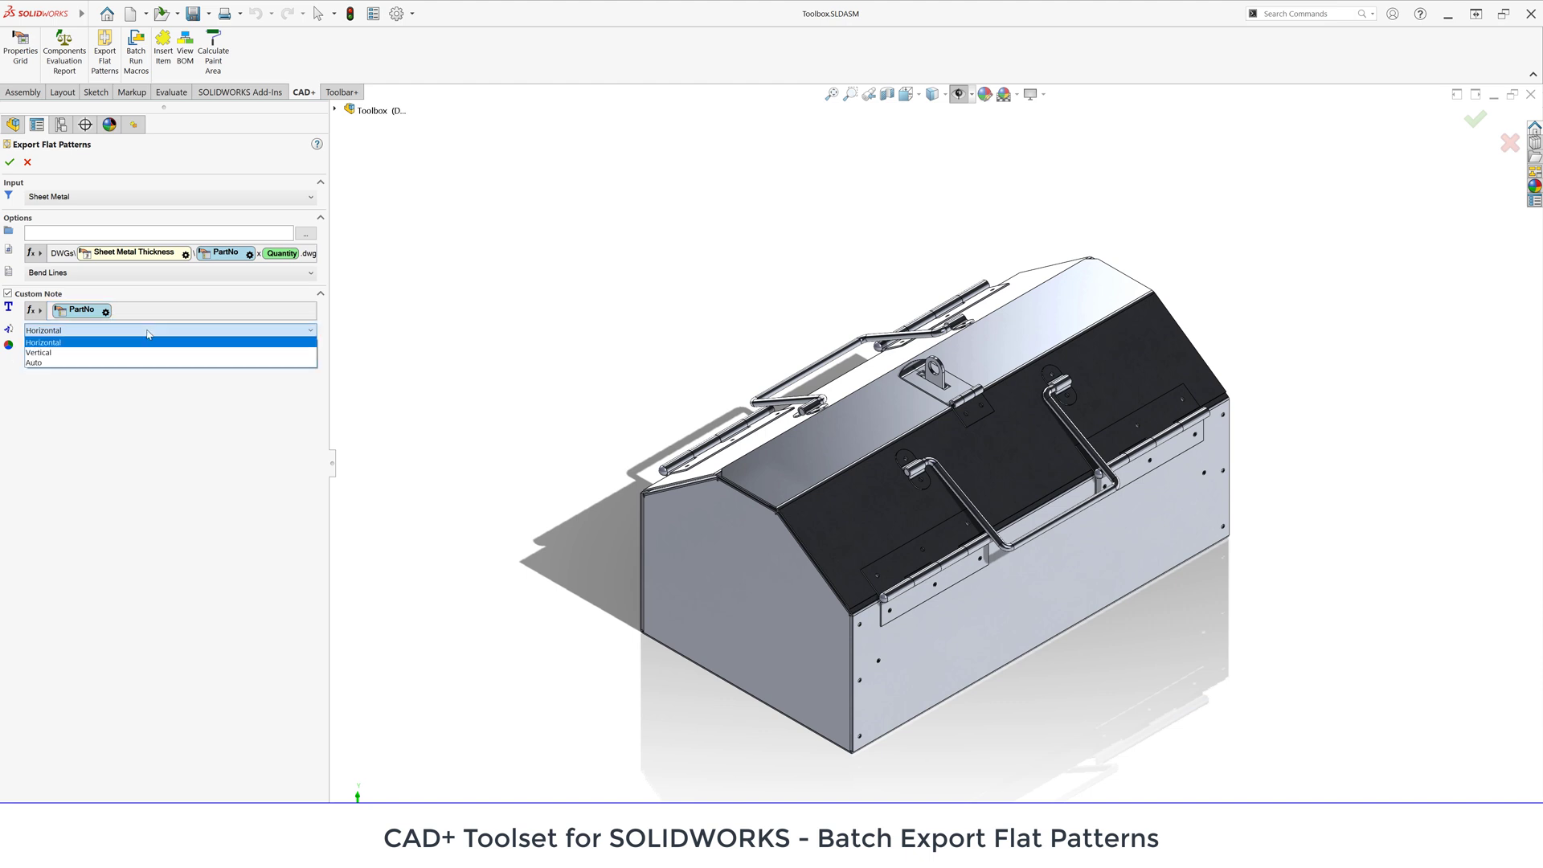
left_click(42, 340)
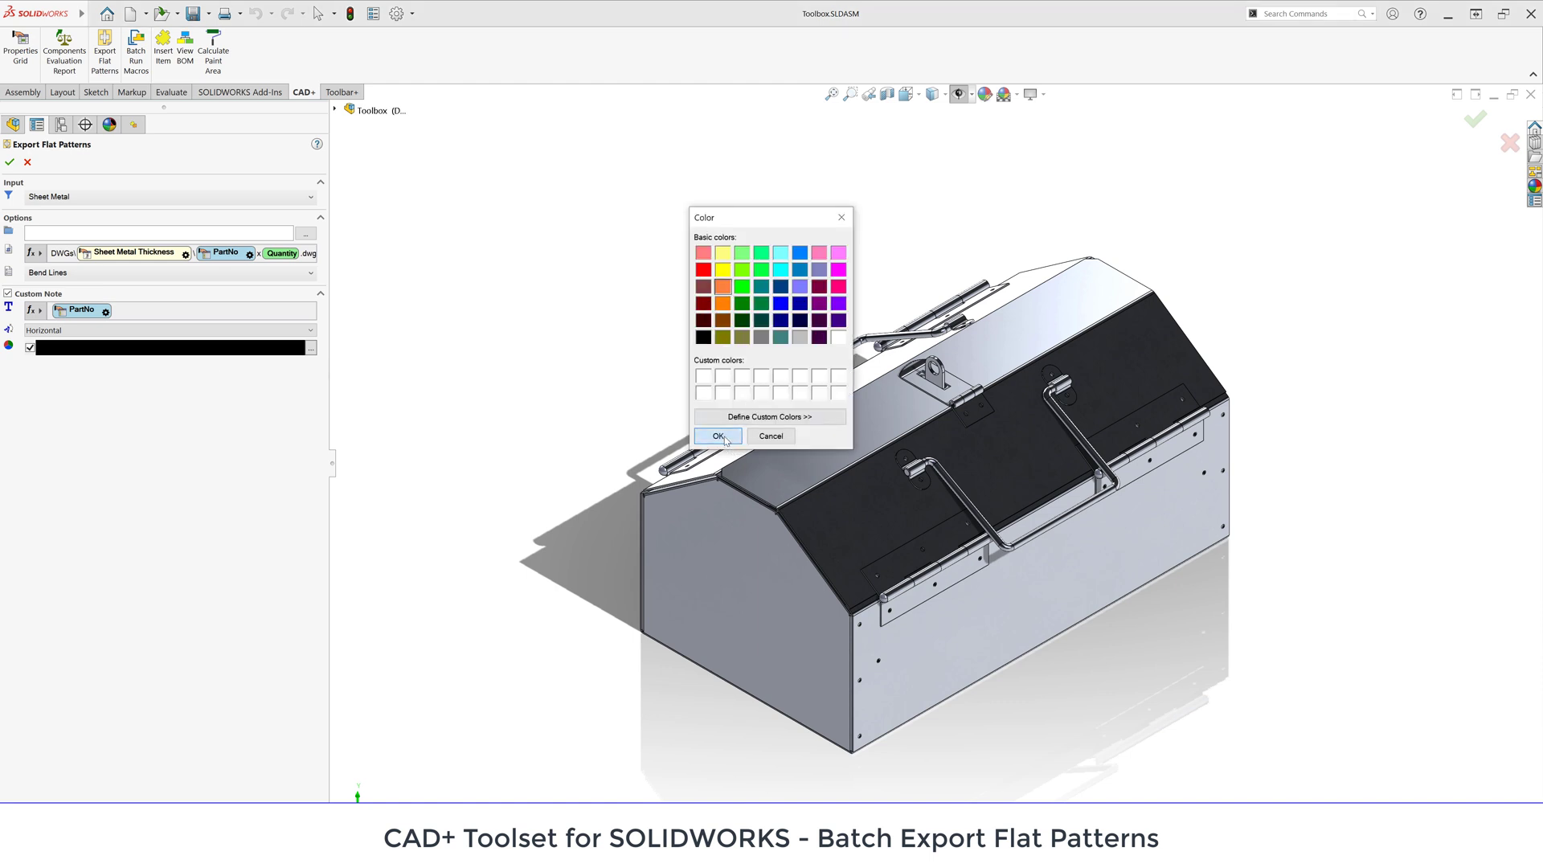
left_click(718, 436)
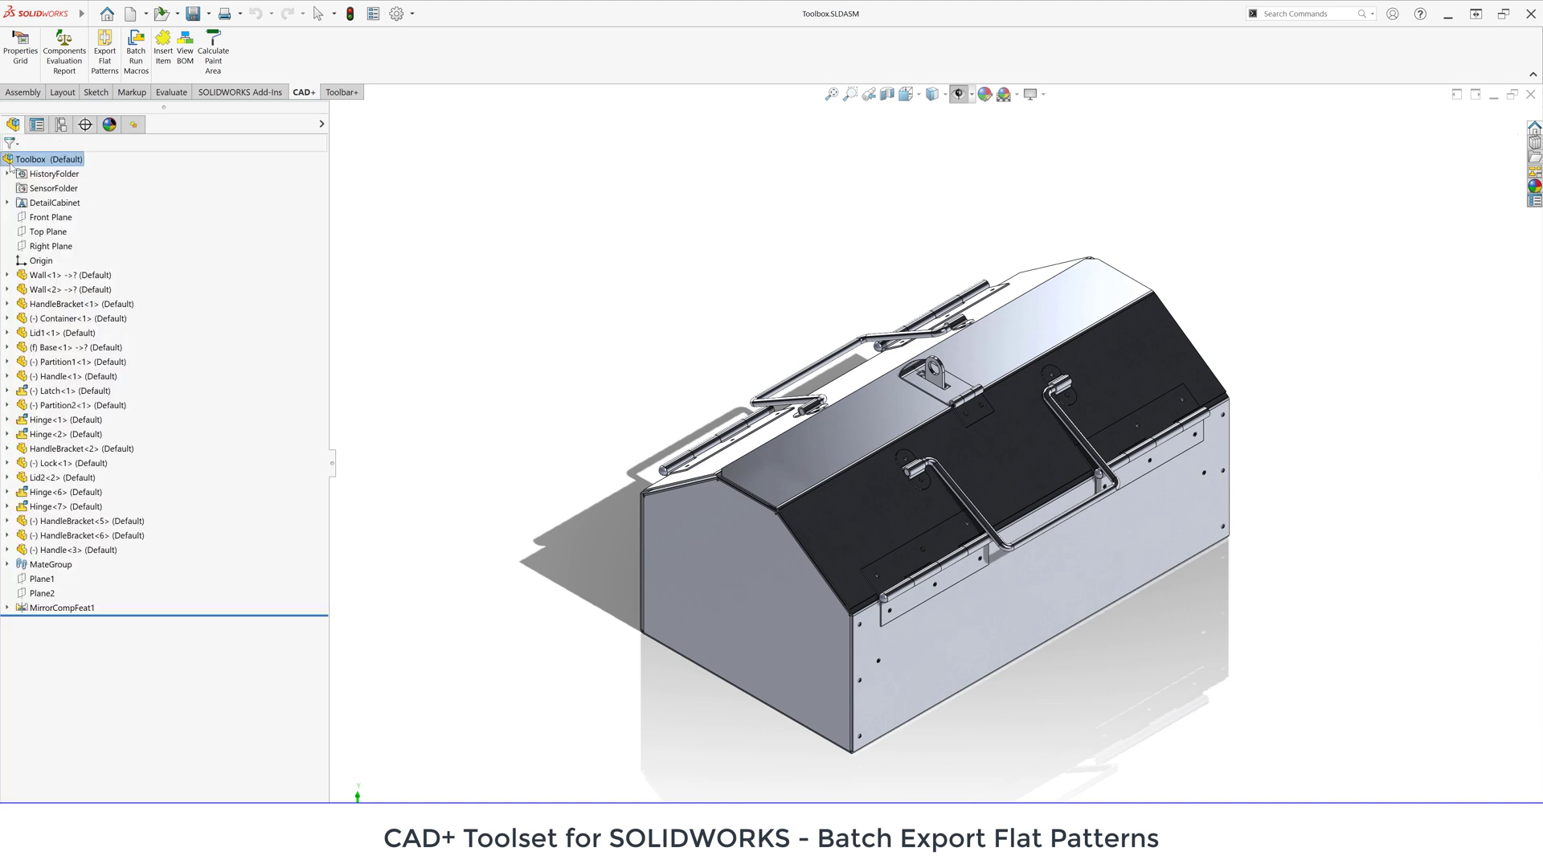
- Run the export of all 12 parts, review the Summary and Report, and go to the first DWG's folder
left_click(103, 52)
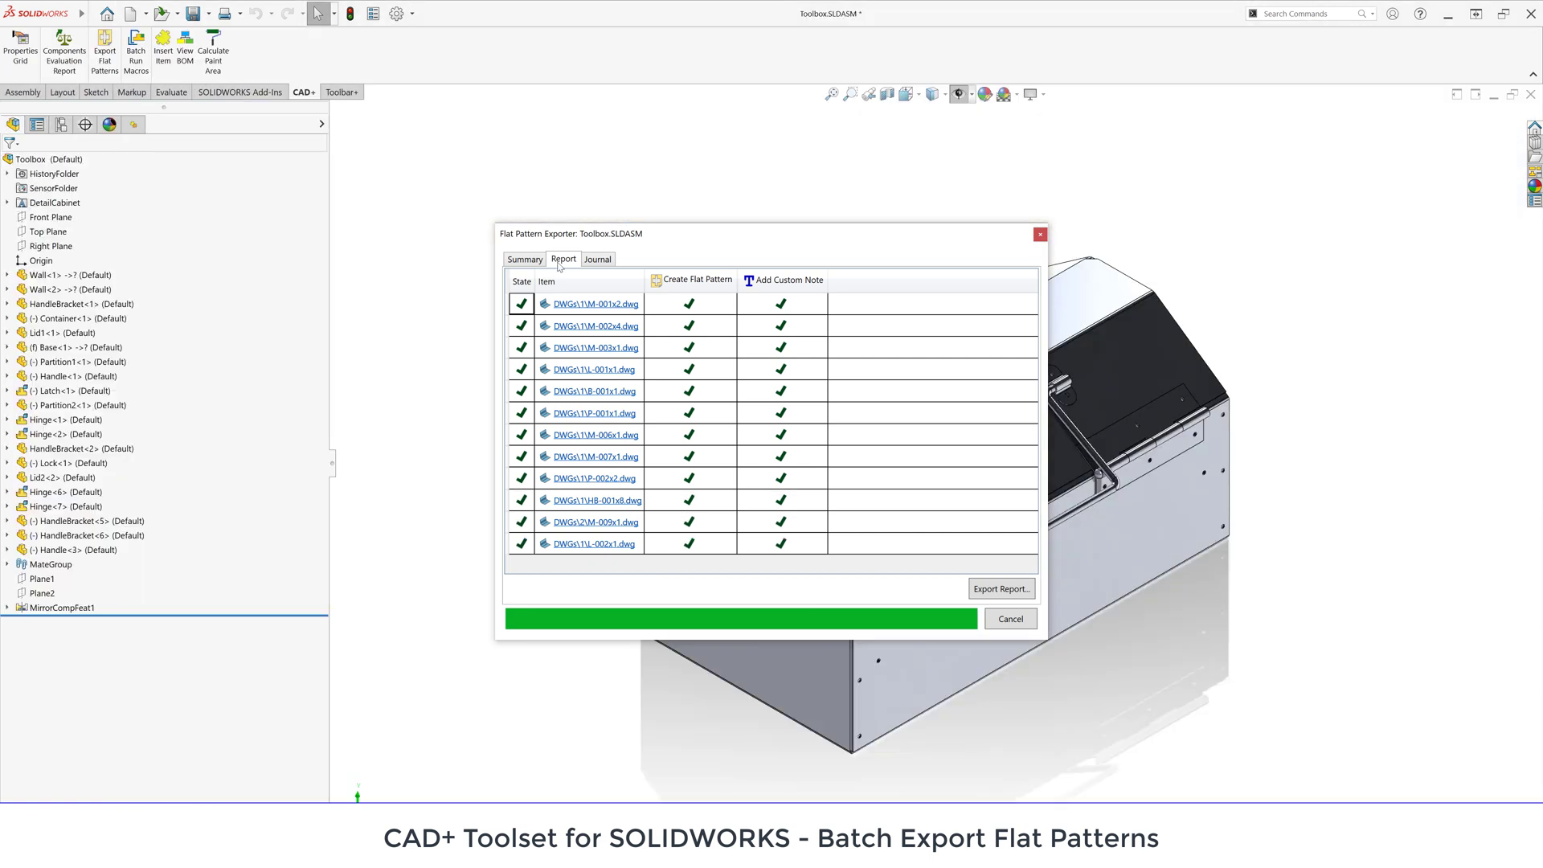
left_click(524, 259)
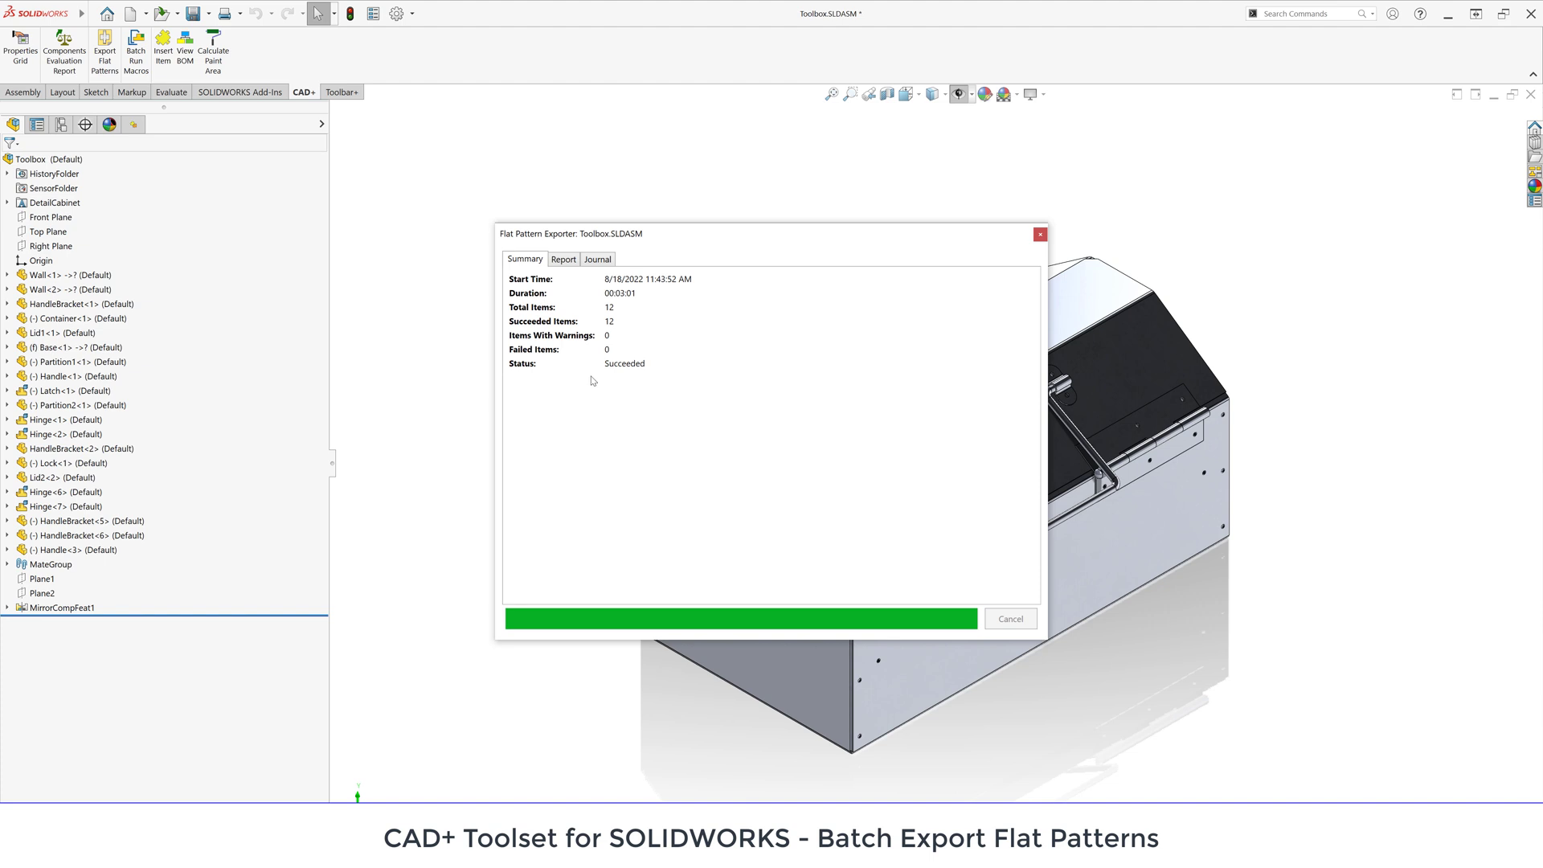
left_click(563, 259)
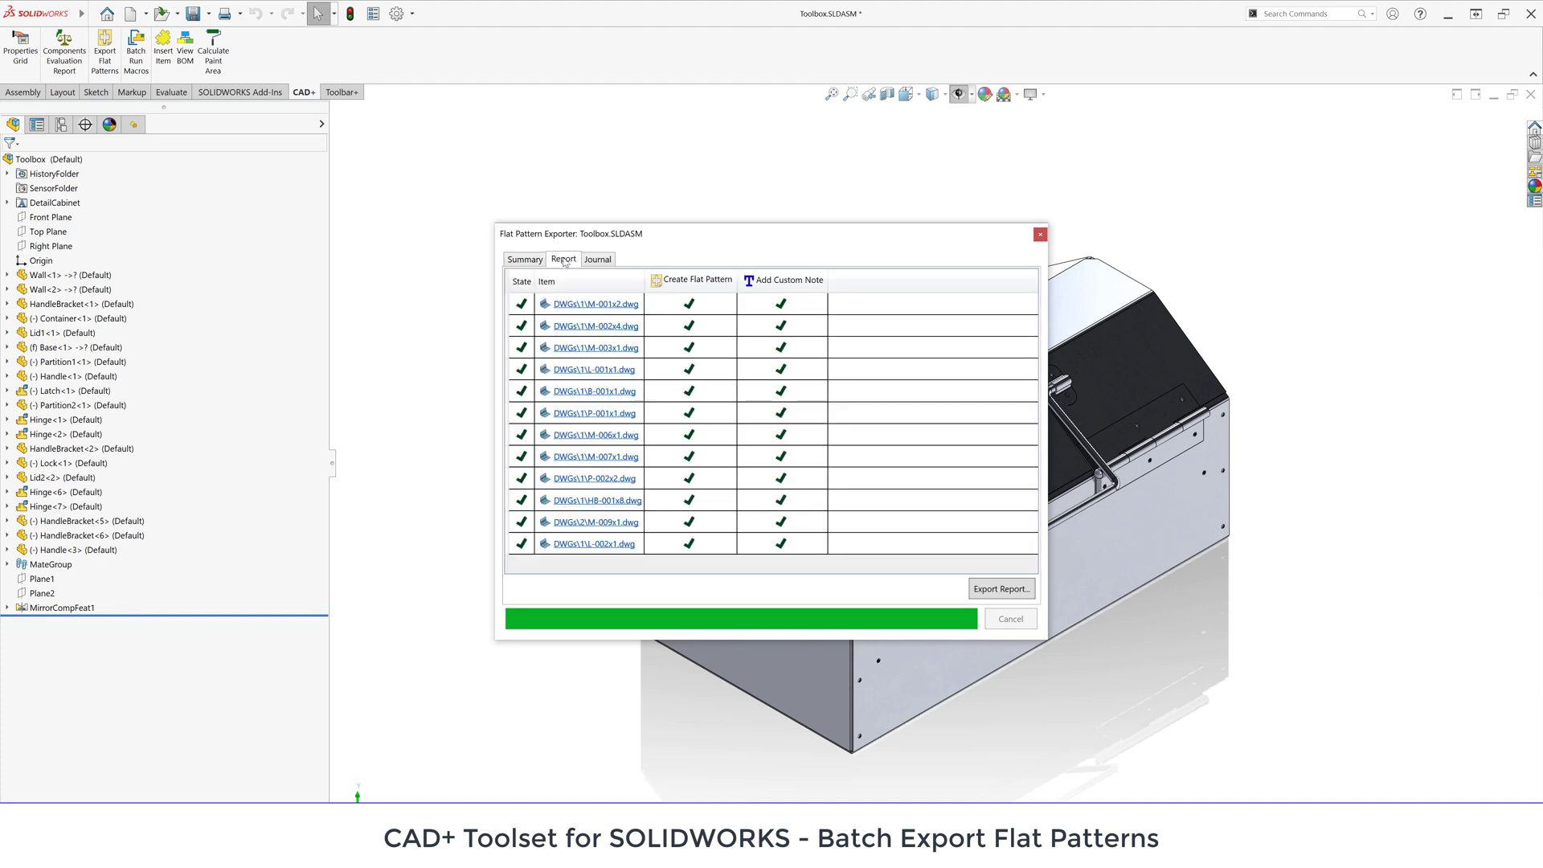
mouse_move(593, 303)
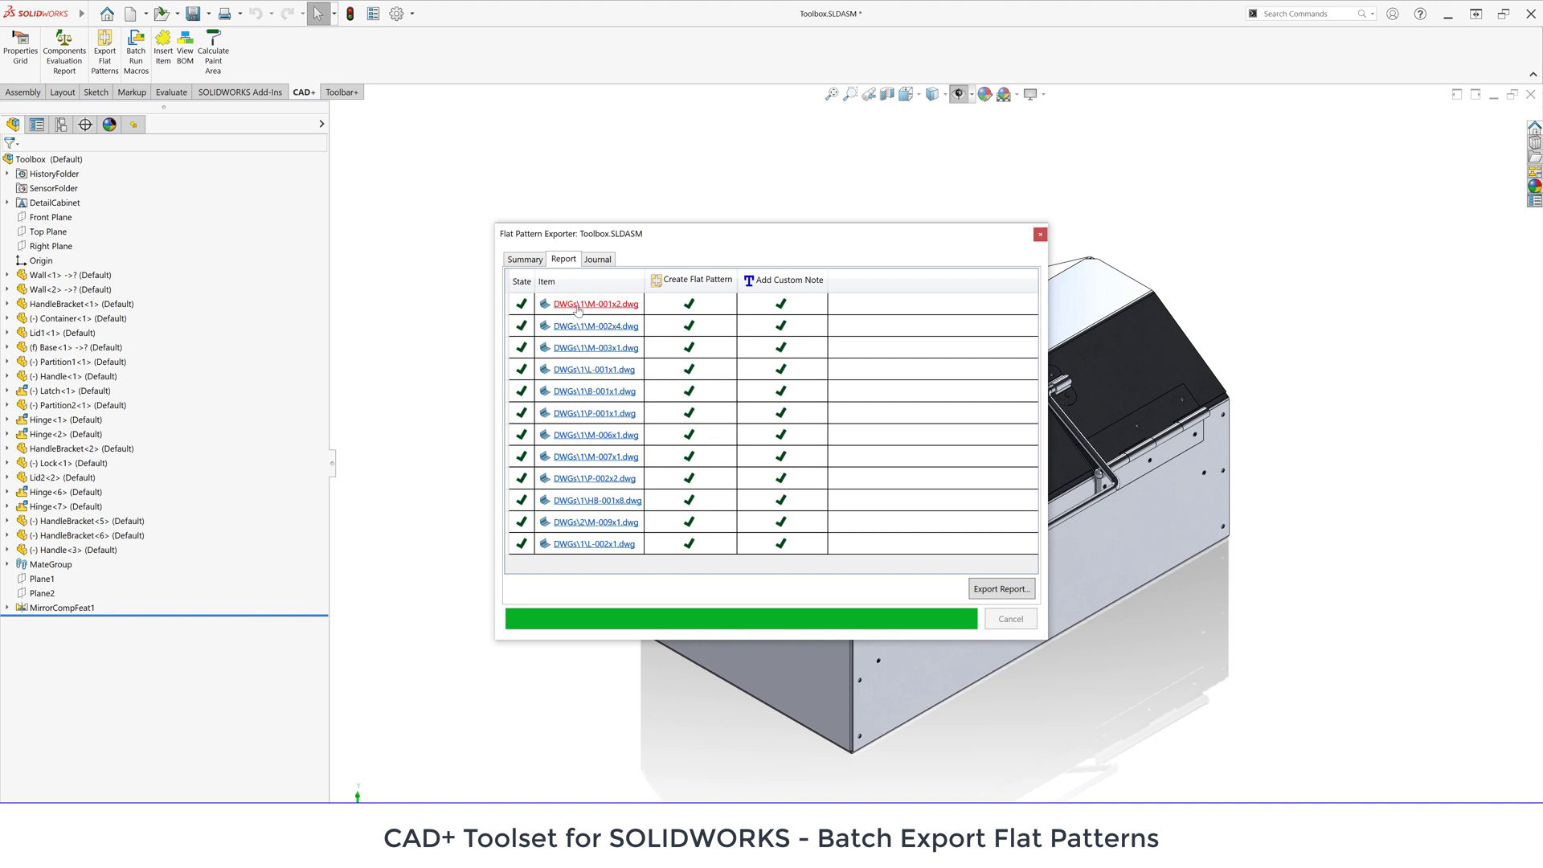
left_click(593, 303)
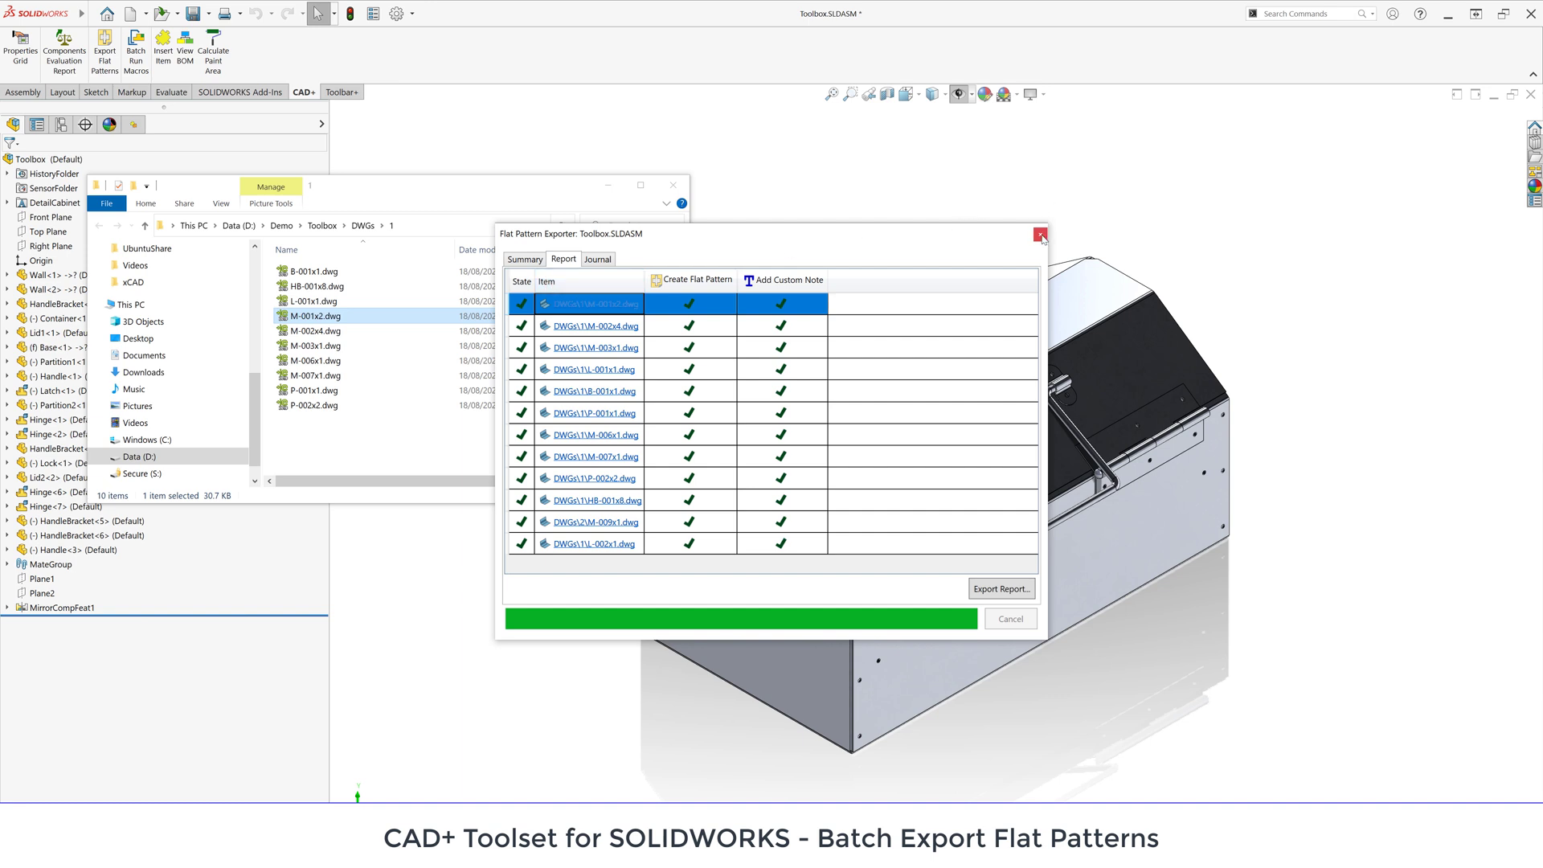
mouse_move(1039, 236)
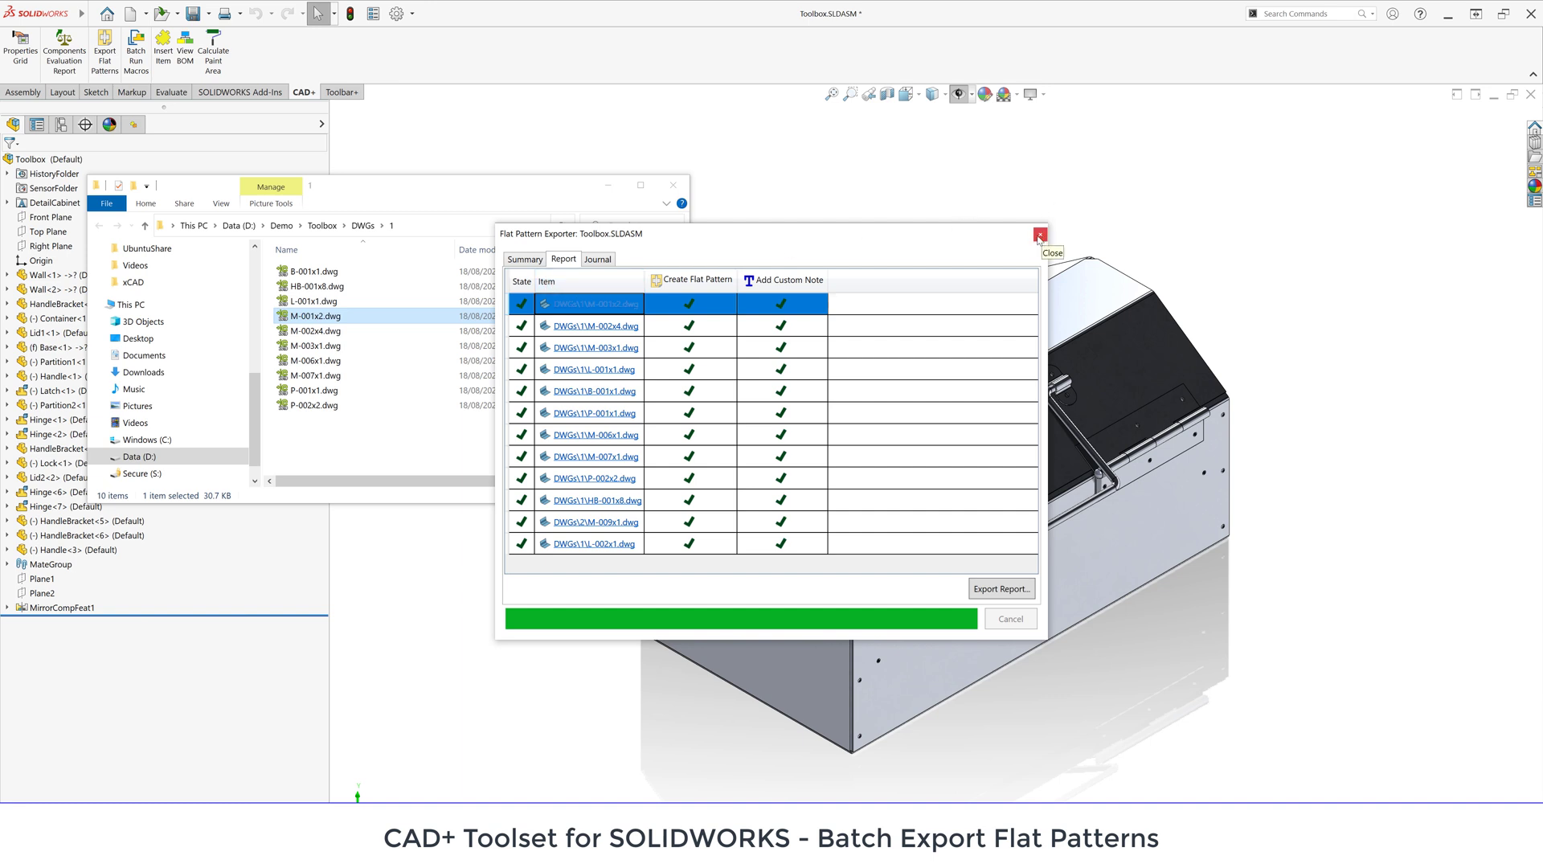
- Browse the DWGs\1 and DWGs\2 thickness folders and view M-009x1.dwg in eDrawings
left_click(1040, 234)
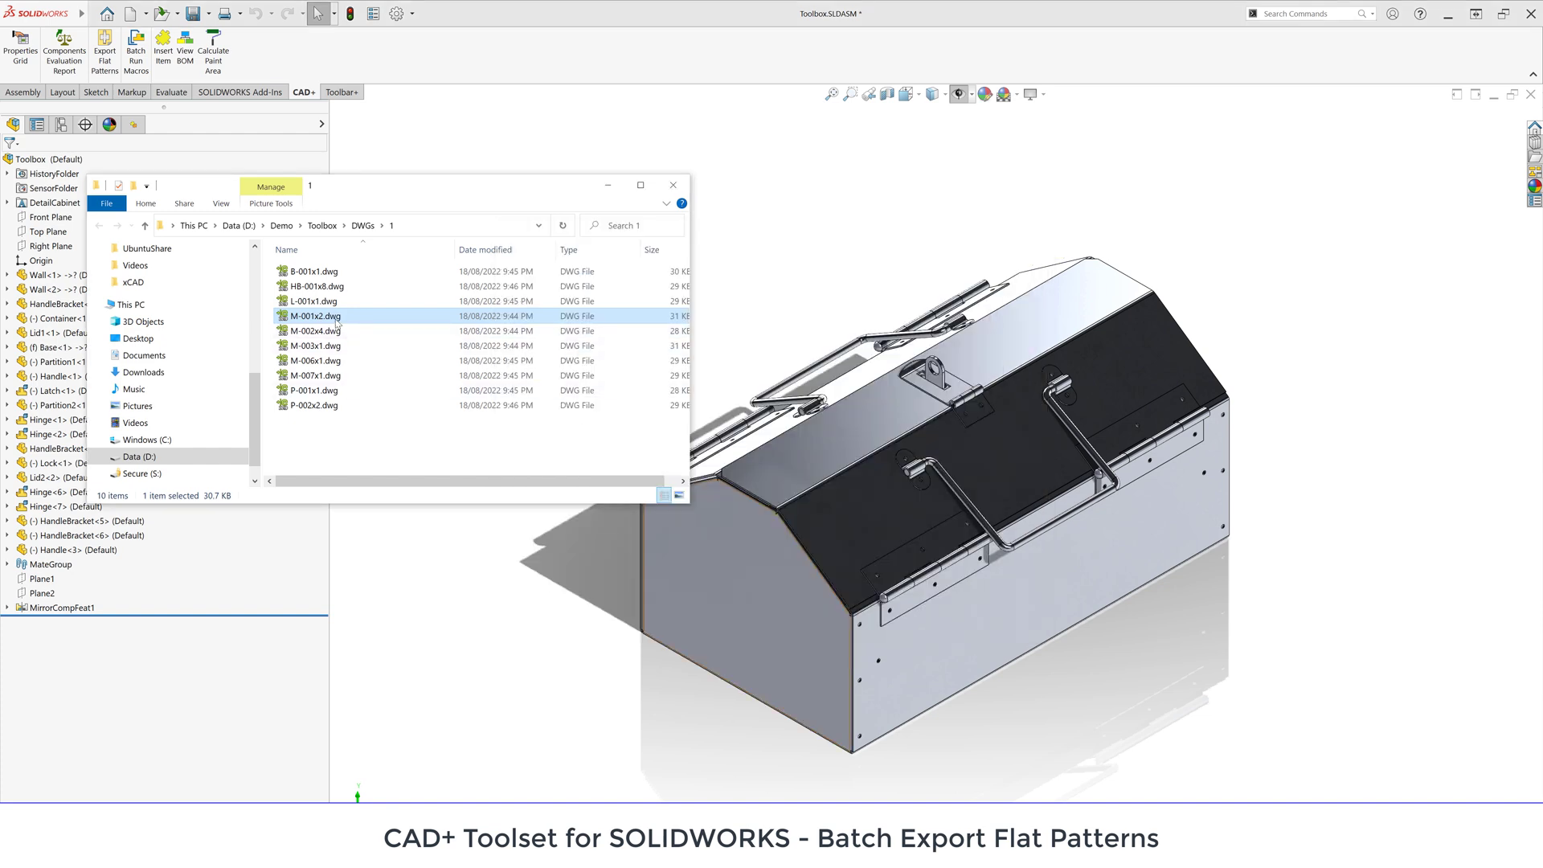
double_click(315, 315)
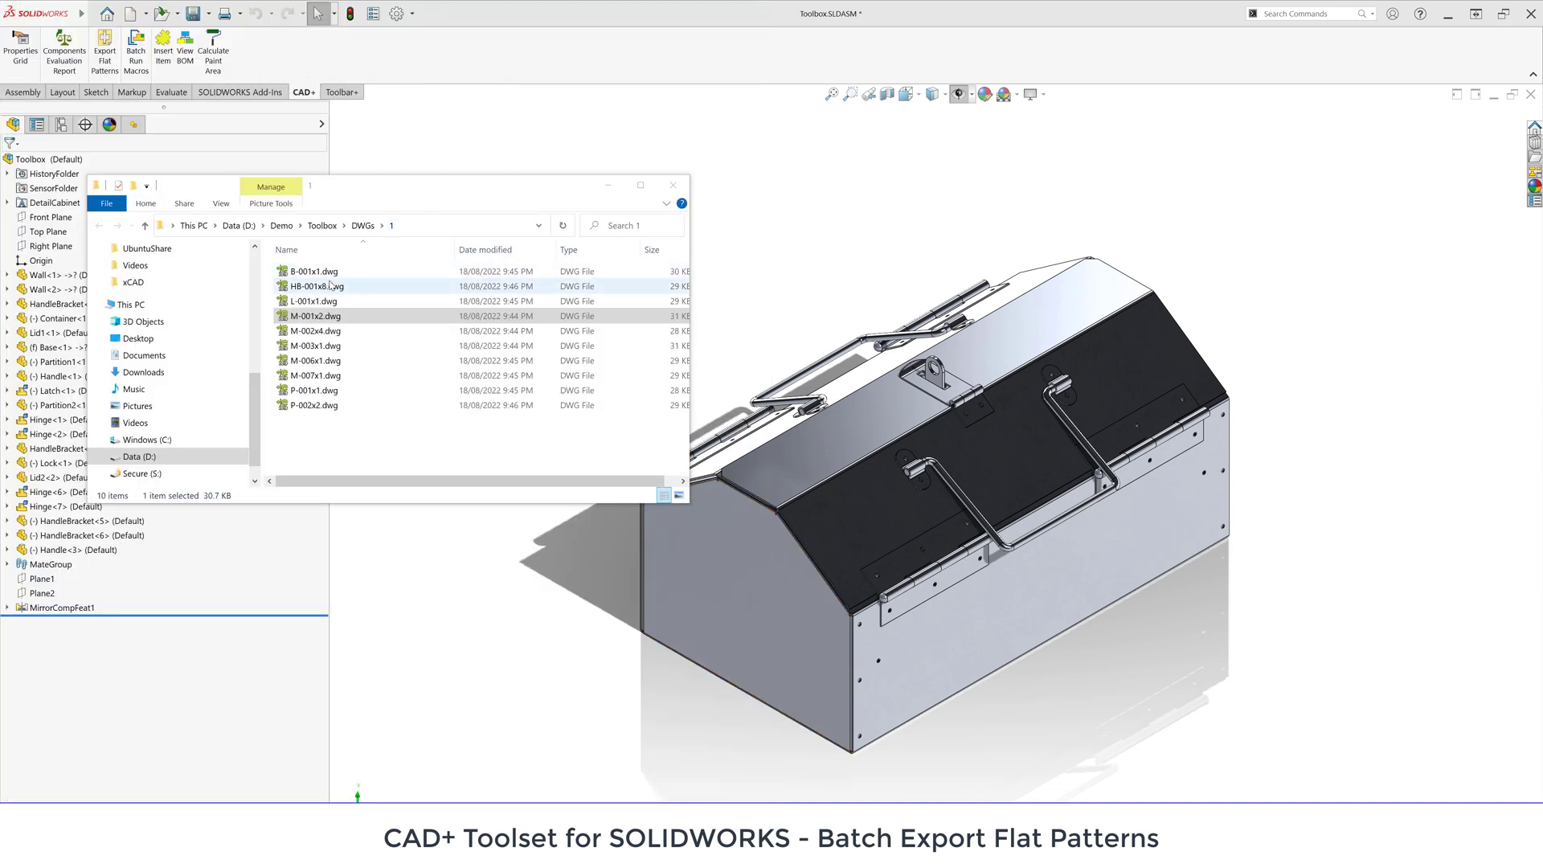
left_click(315, 286)
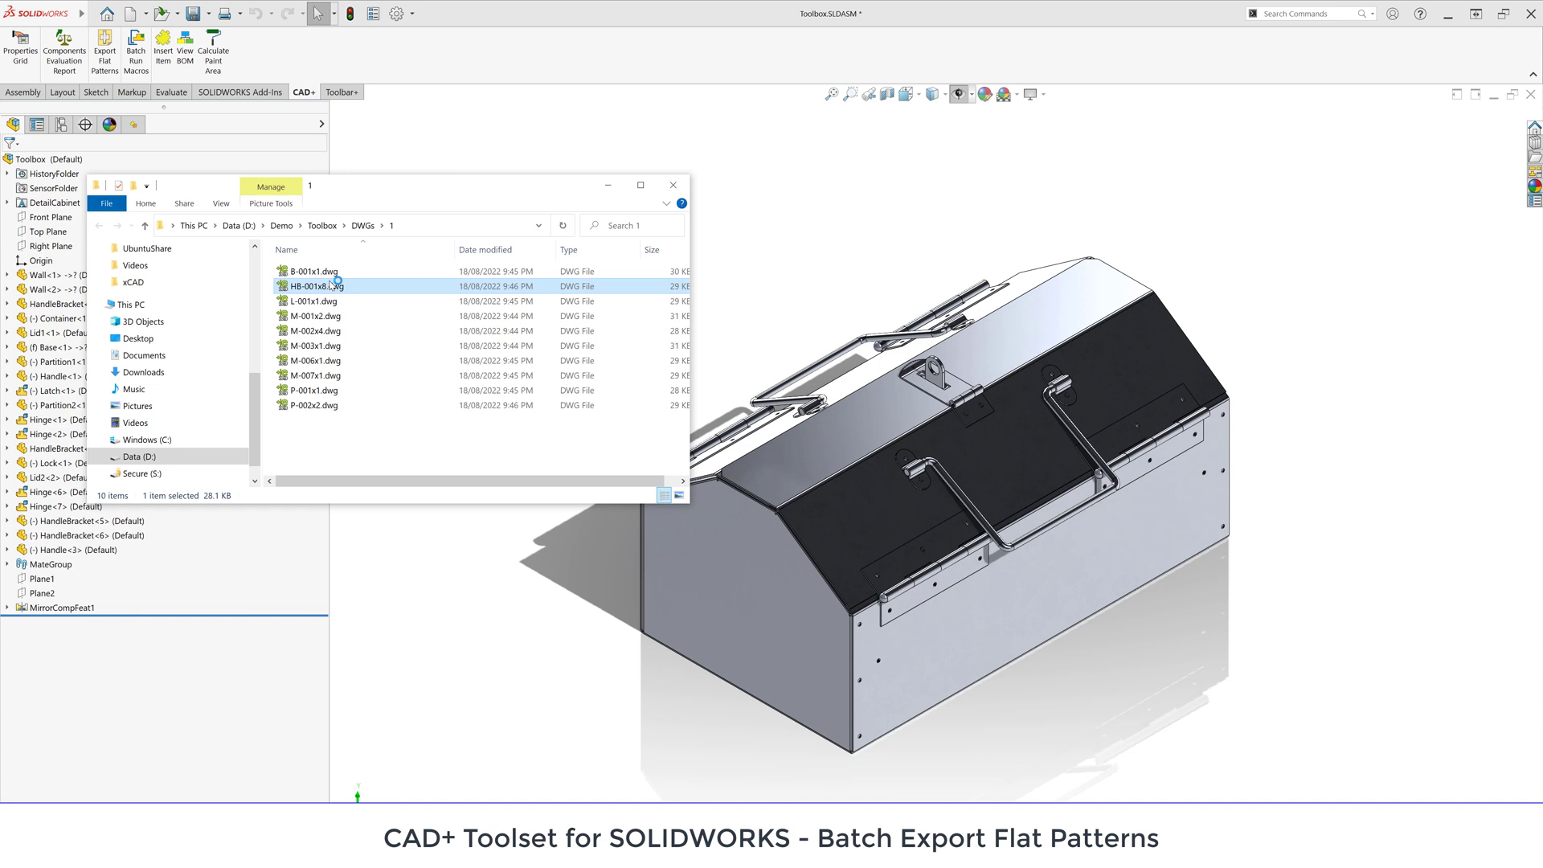
double_click(310, 286)
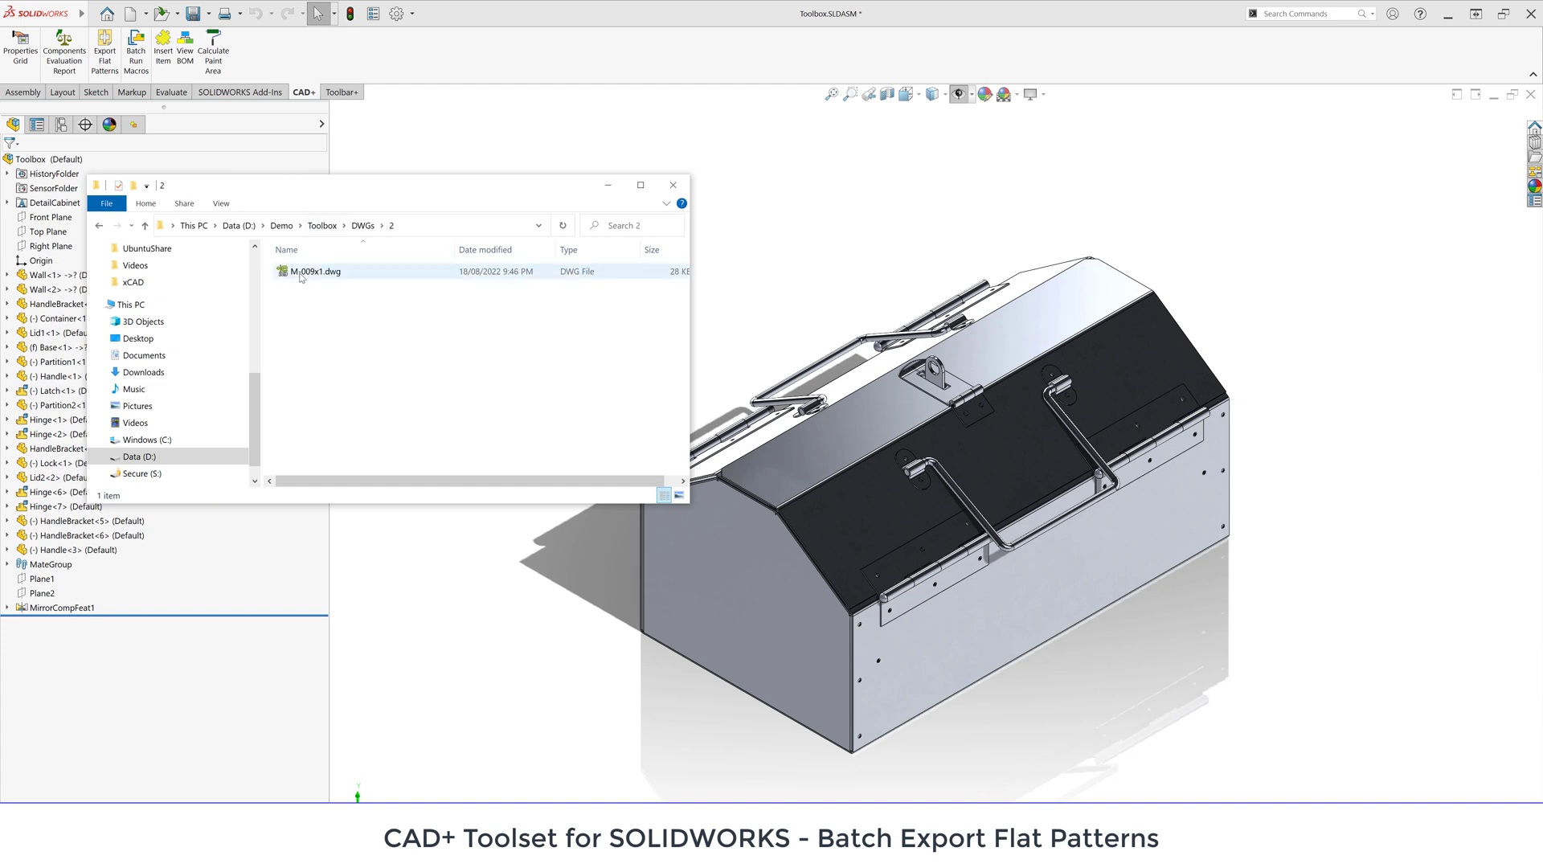
left_click(315, 272)
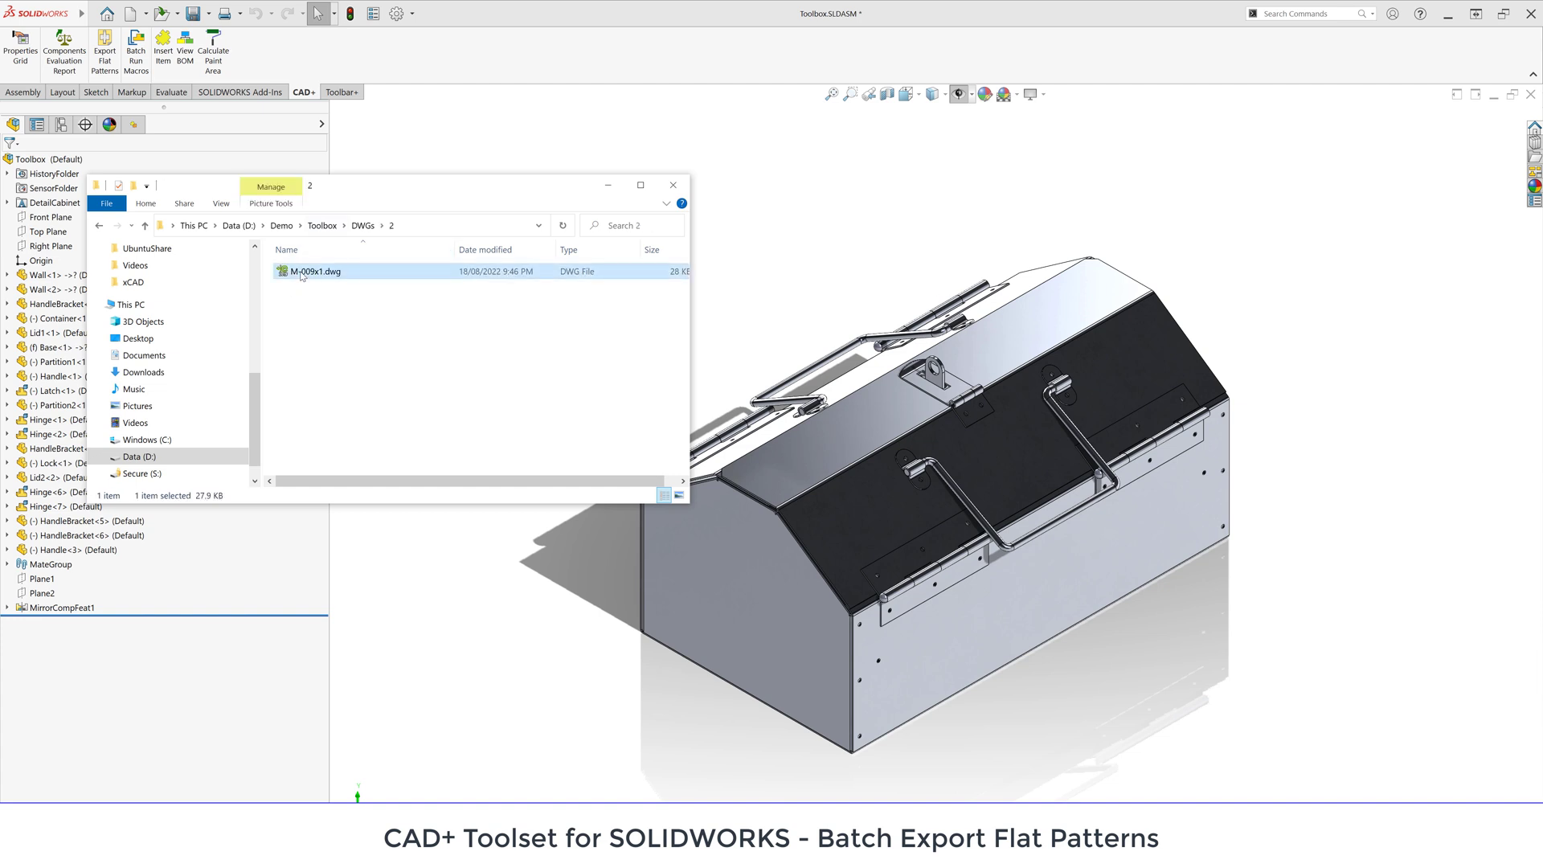
double_click(310, 270)
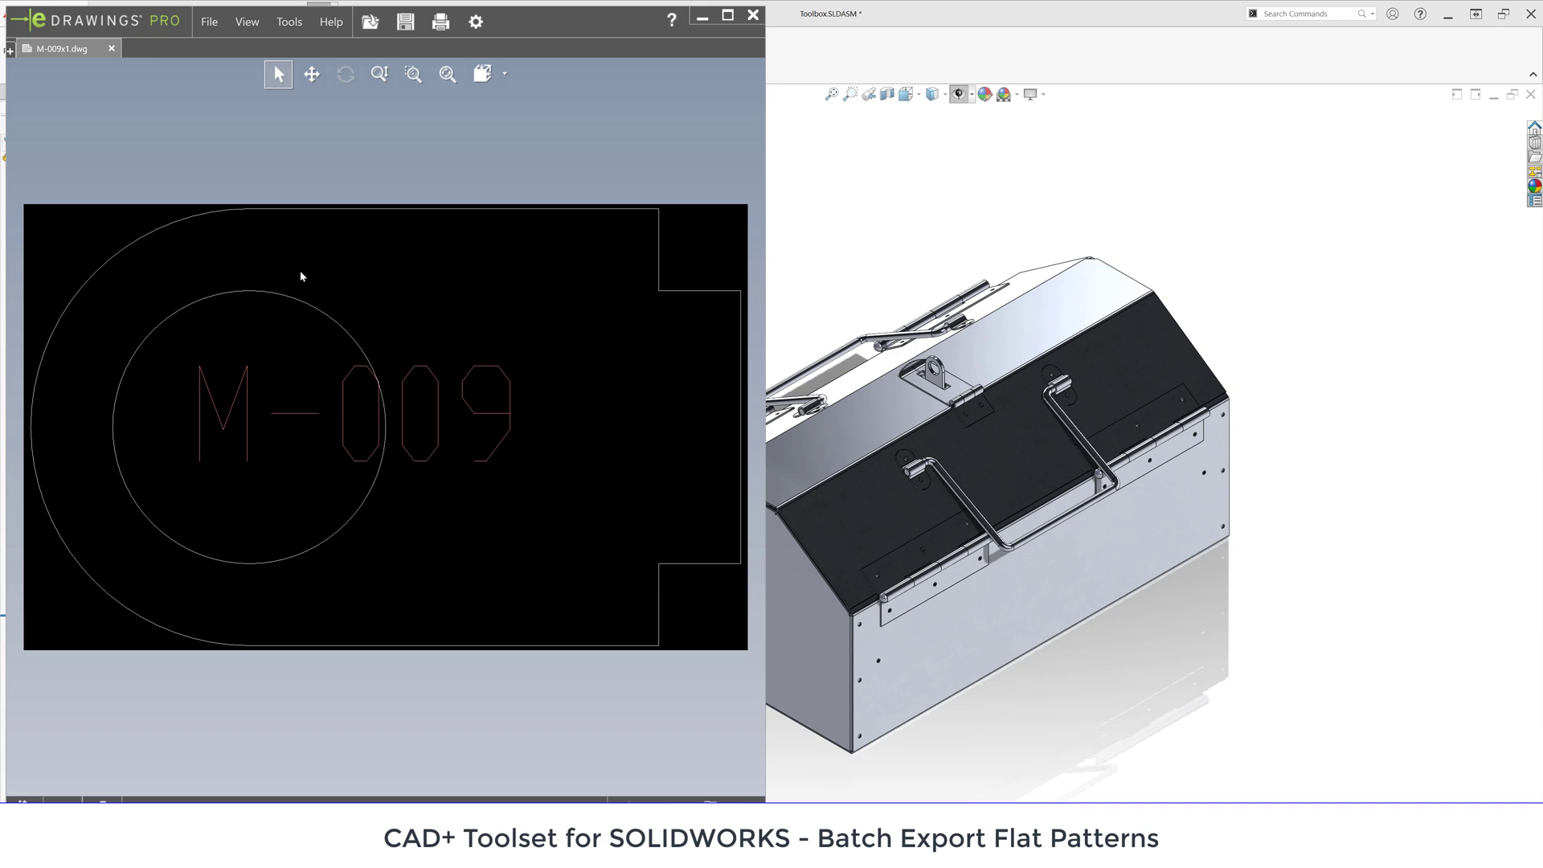